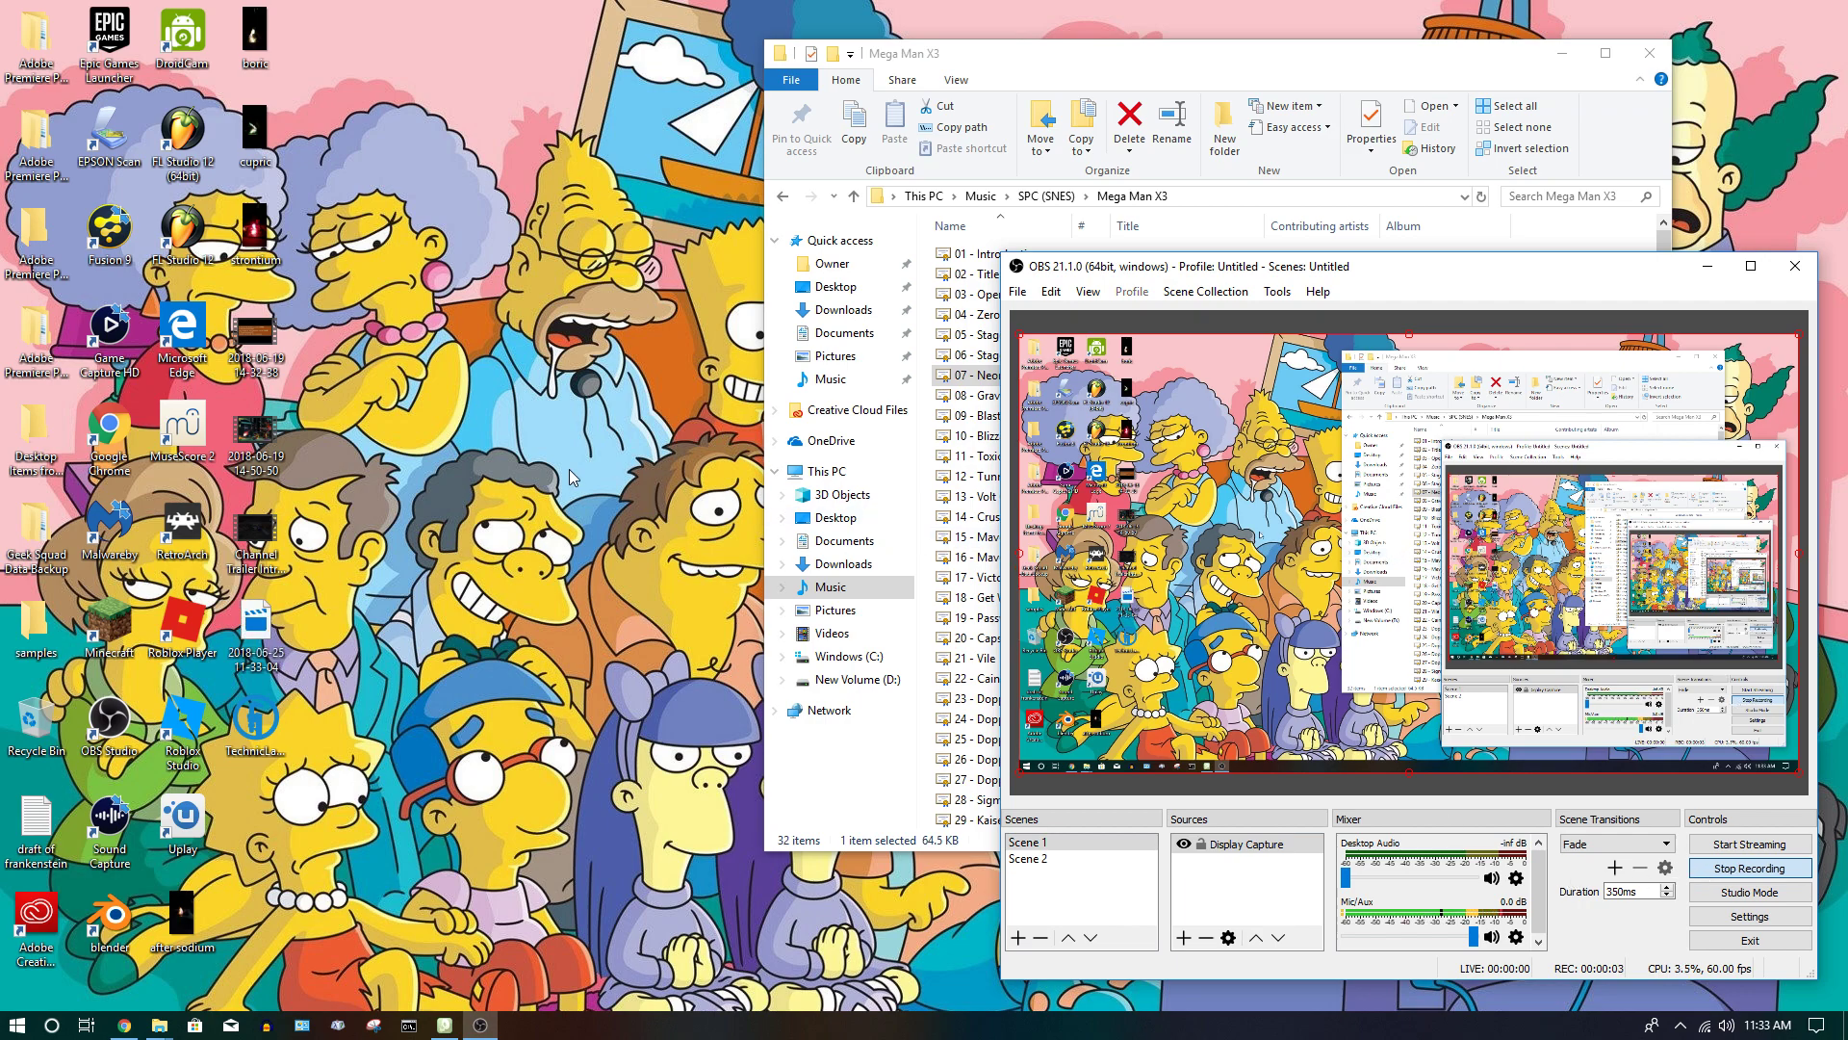
{"action": "mouse_move", "coordinate": [745, 546]}
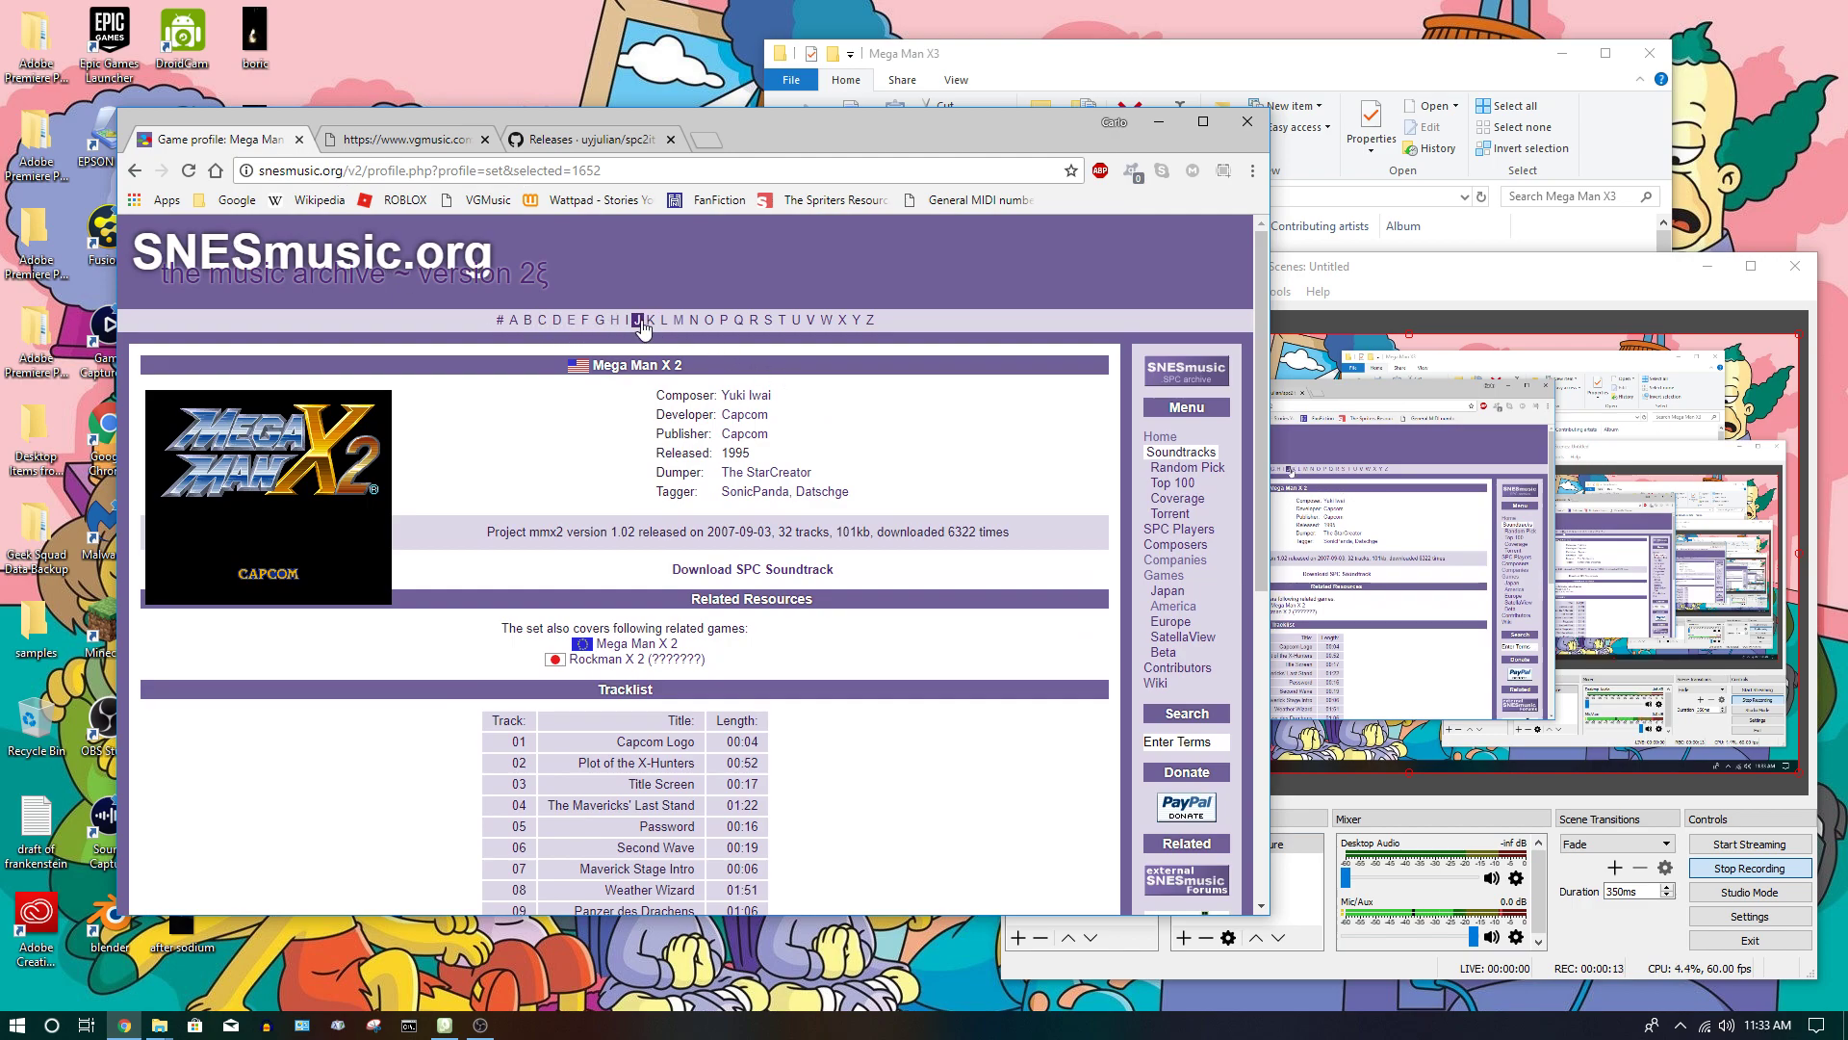
{"action": "mouse_move", "coordinate": [681, 319]}
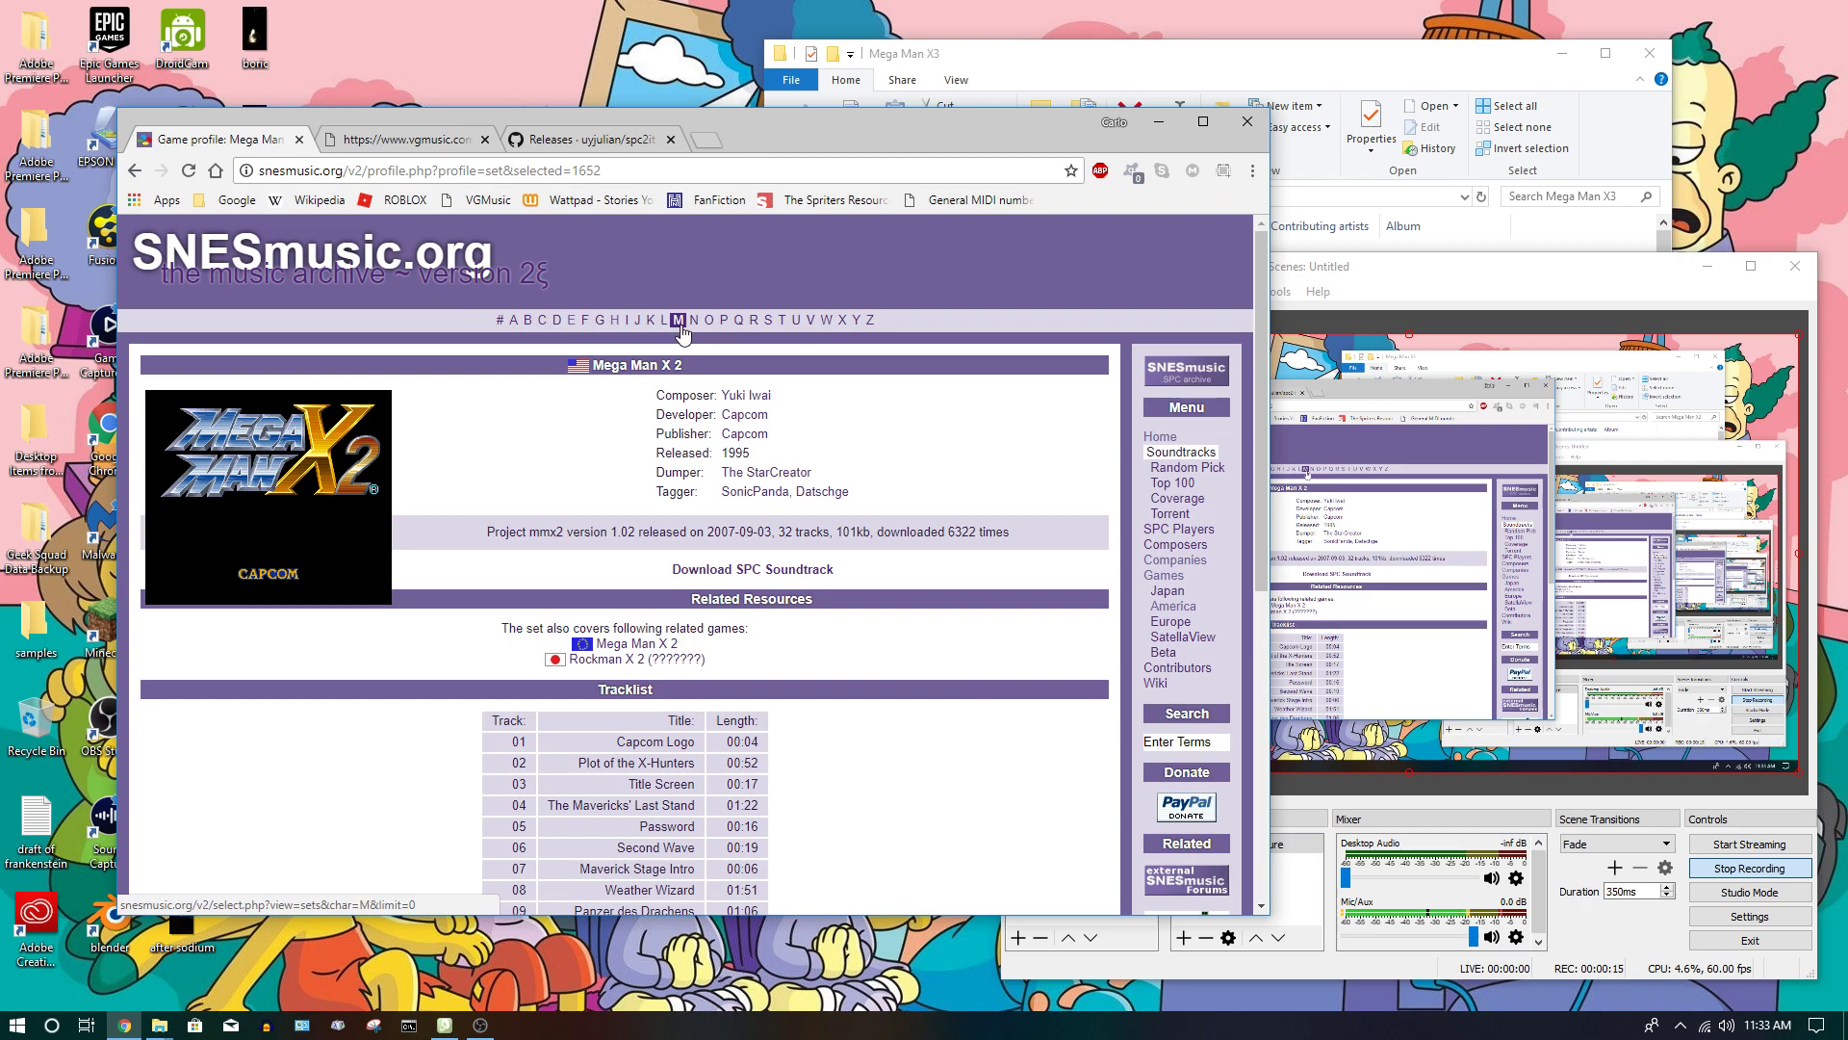
- Browse SNESmusic.org through Capcom's company profile to the Mega Man X 2 game page
{"action": "left_click", "coordinate": [681, 319]}
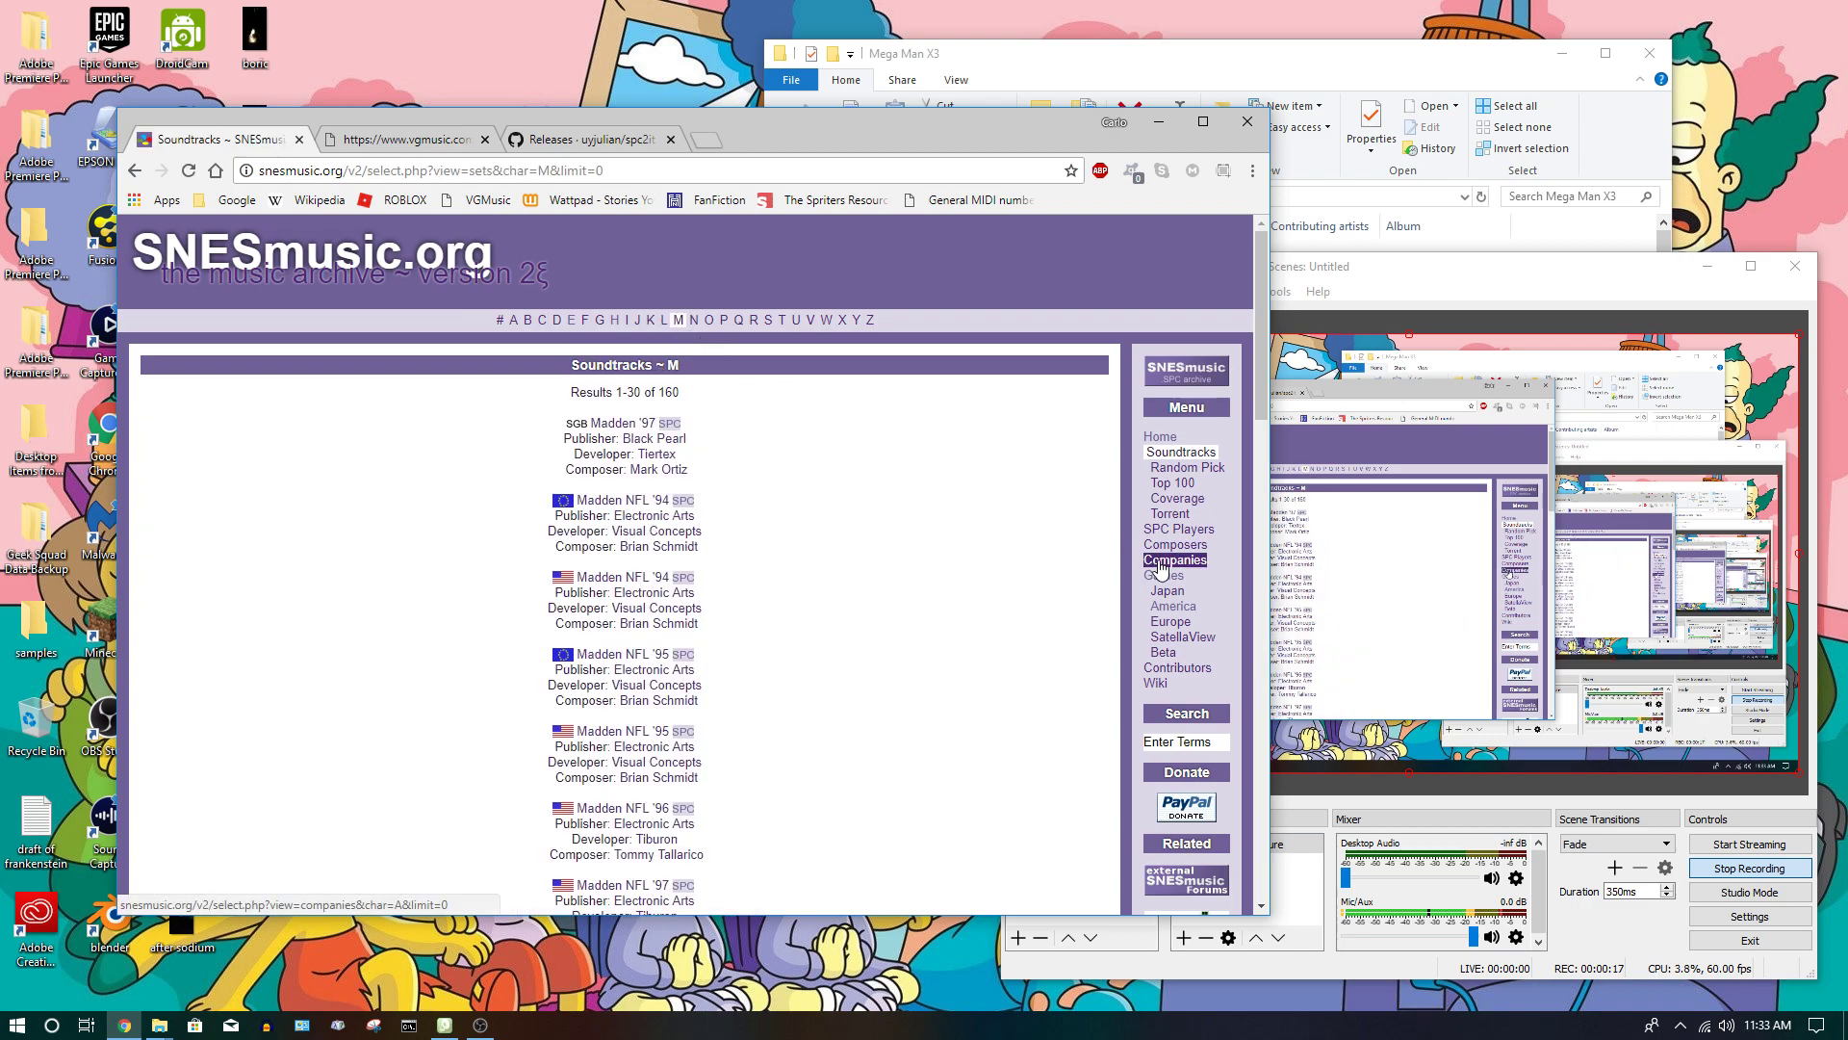
{"action": "left_click", "coordinate": [1175, 559]}
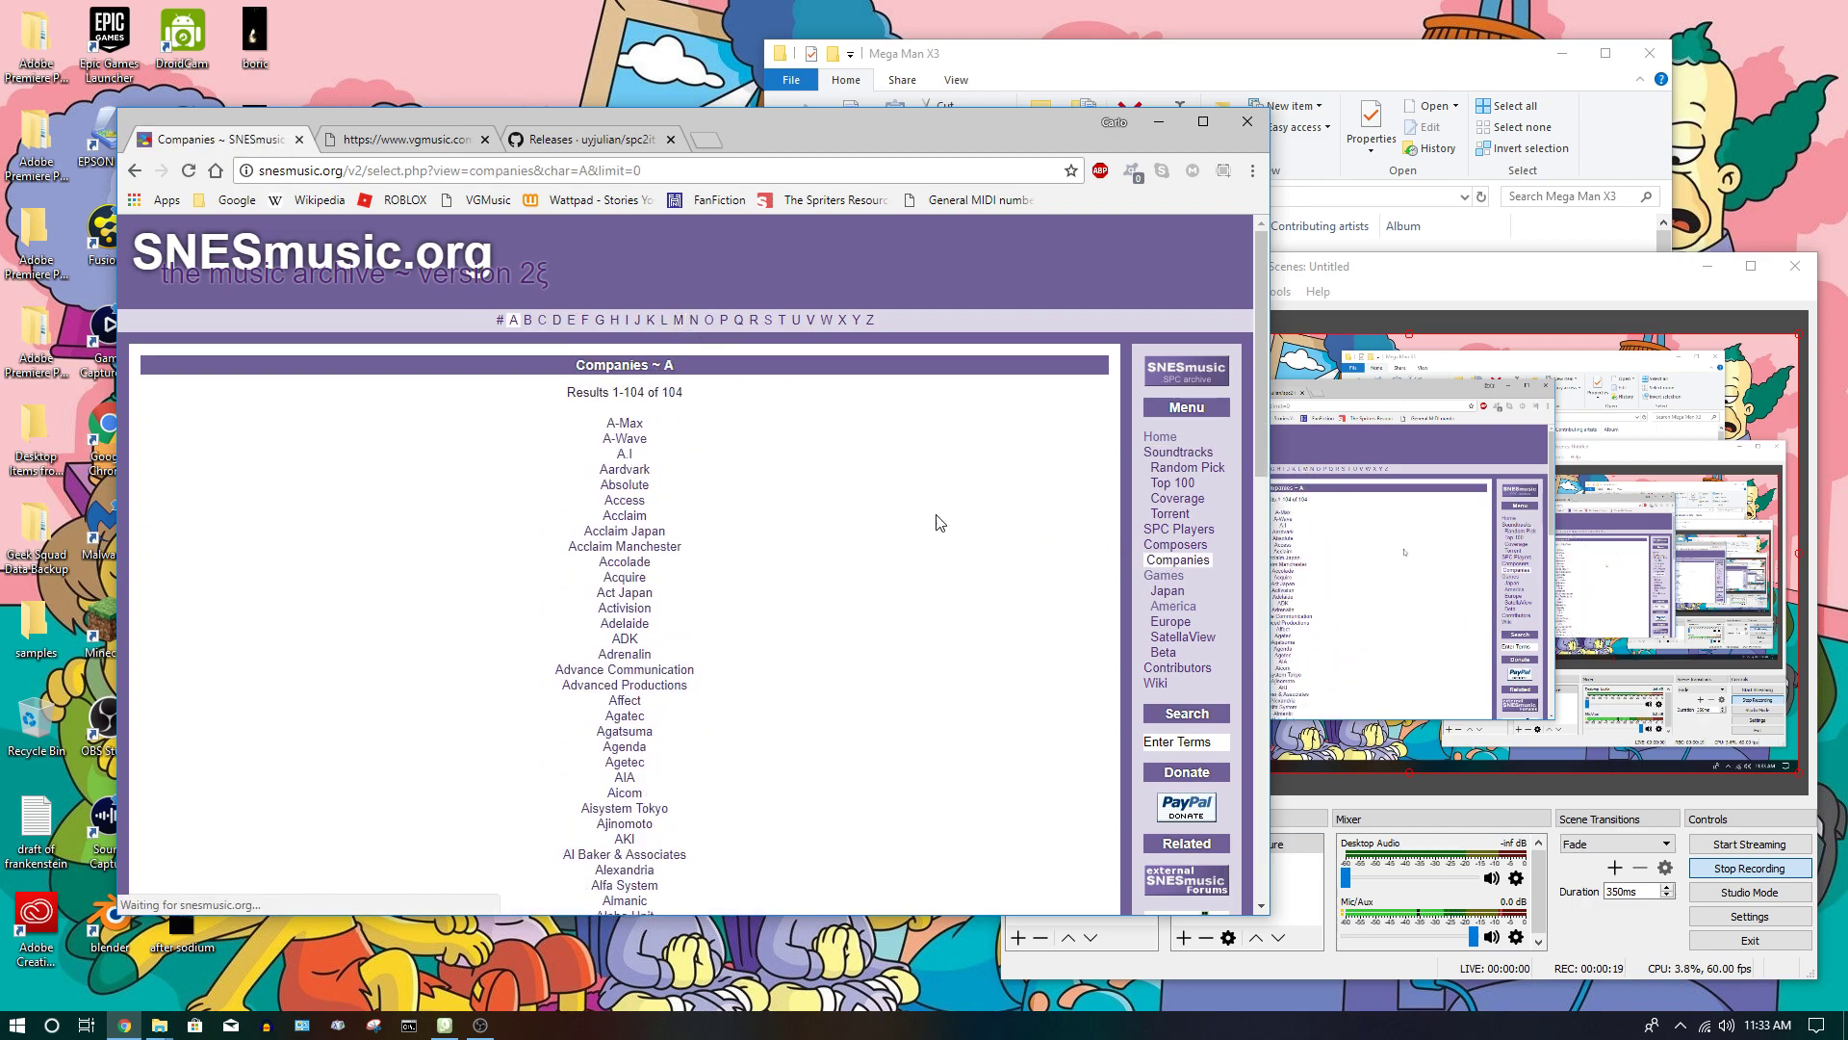
{"action": "scroll", "scroll_direction": "down", "scroll_amount": 3}
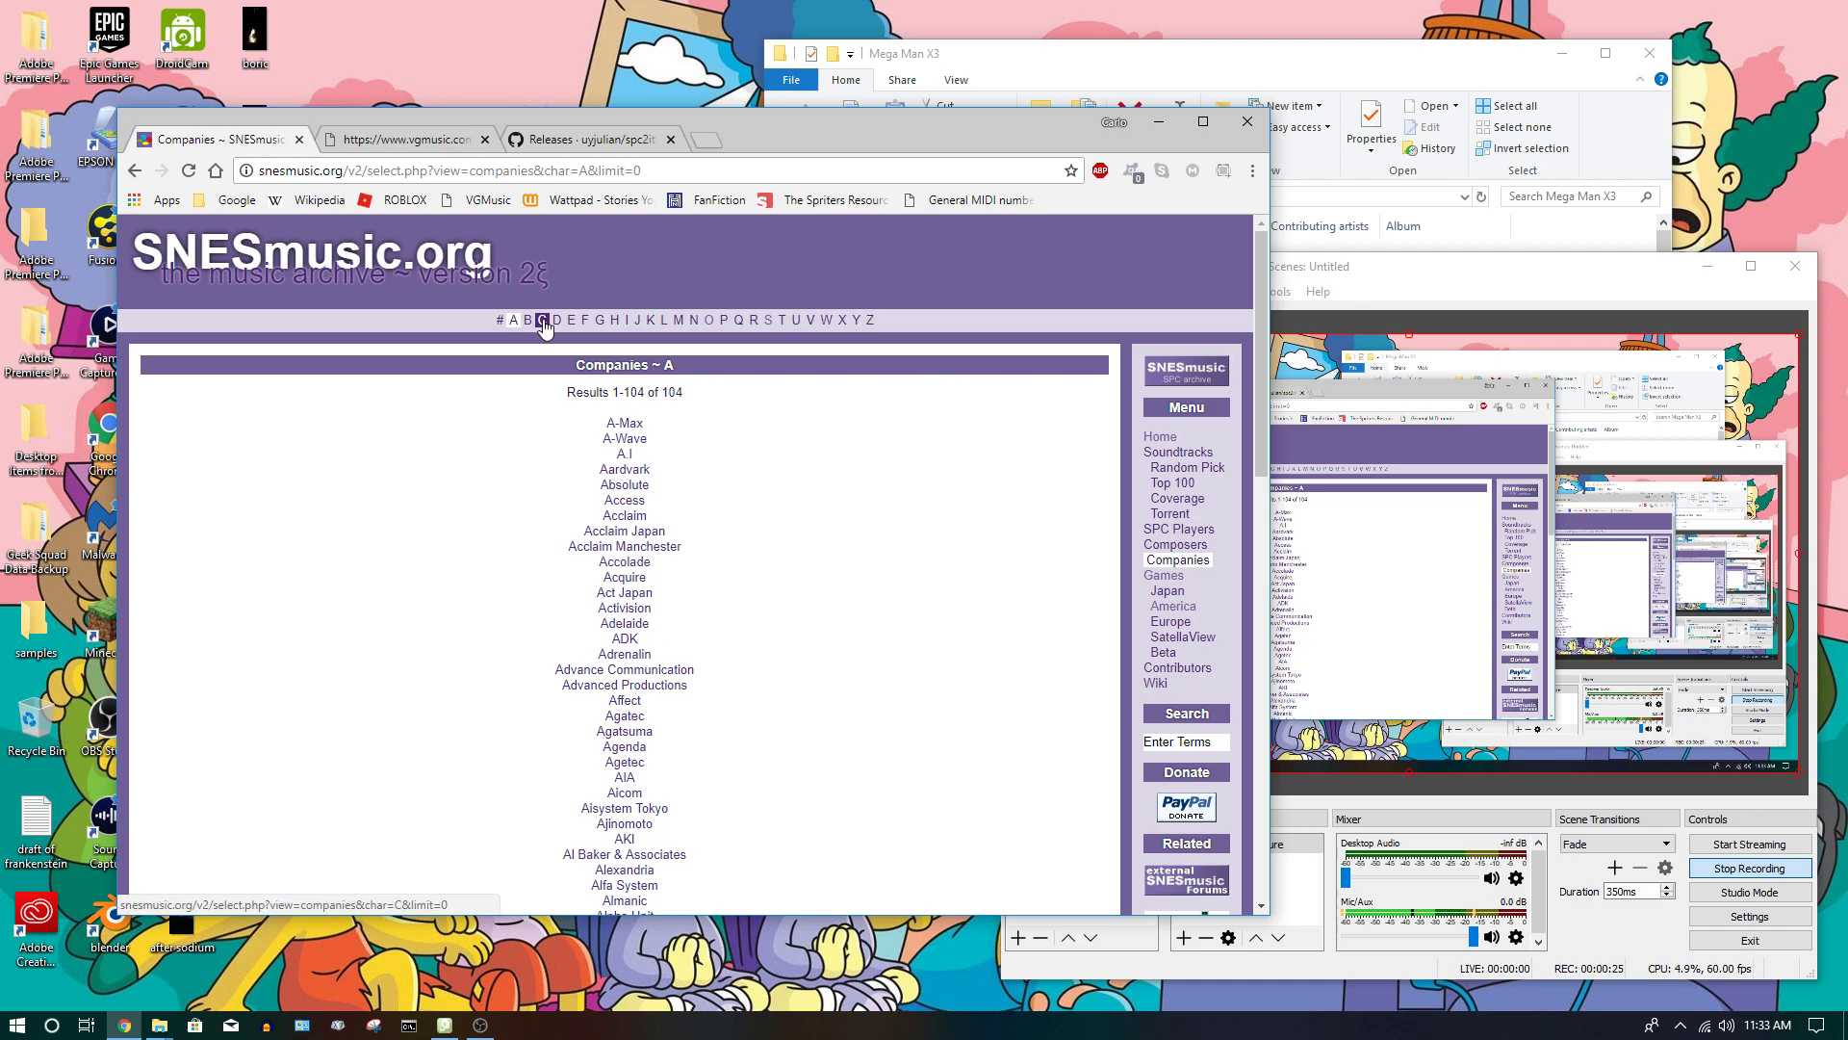
{"action": "left_click", "coordinate": [556, 319]}
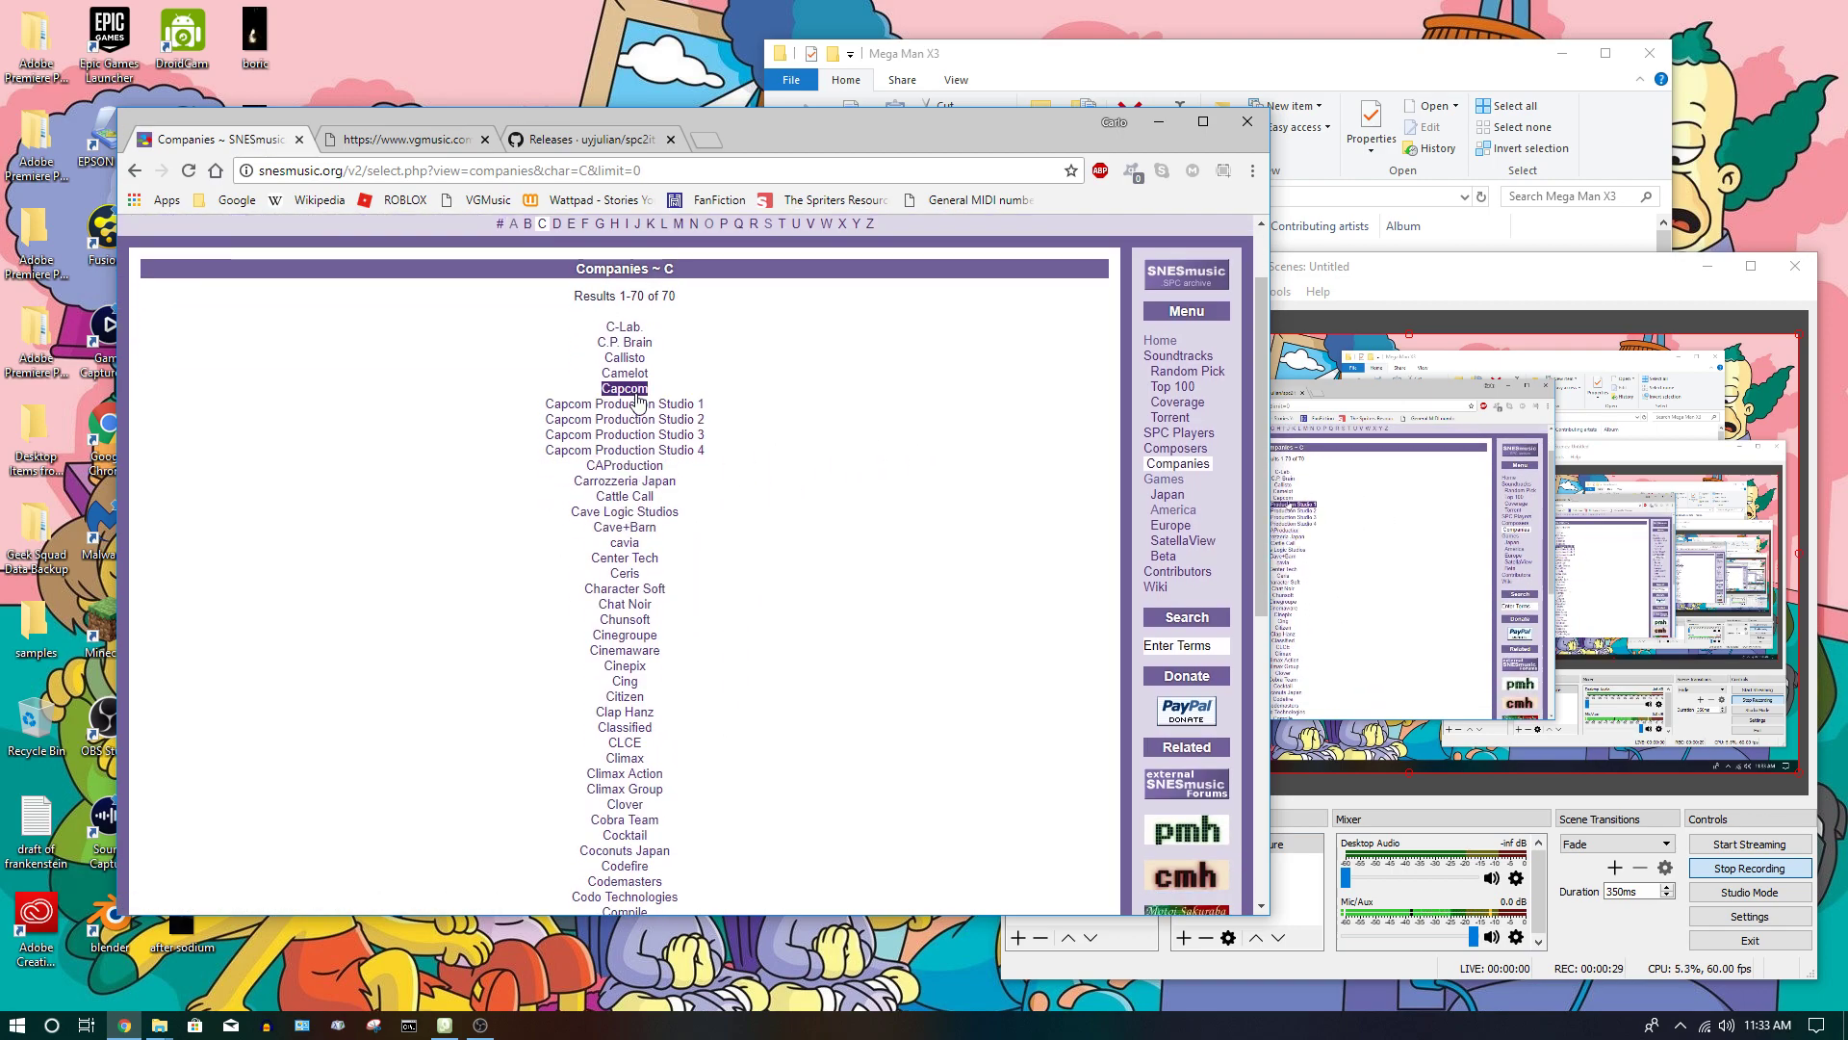
{"action": "left_click", "coordinate": [624, 388]}
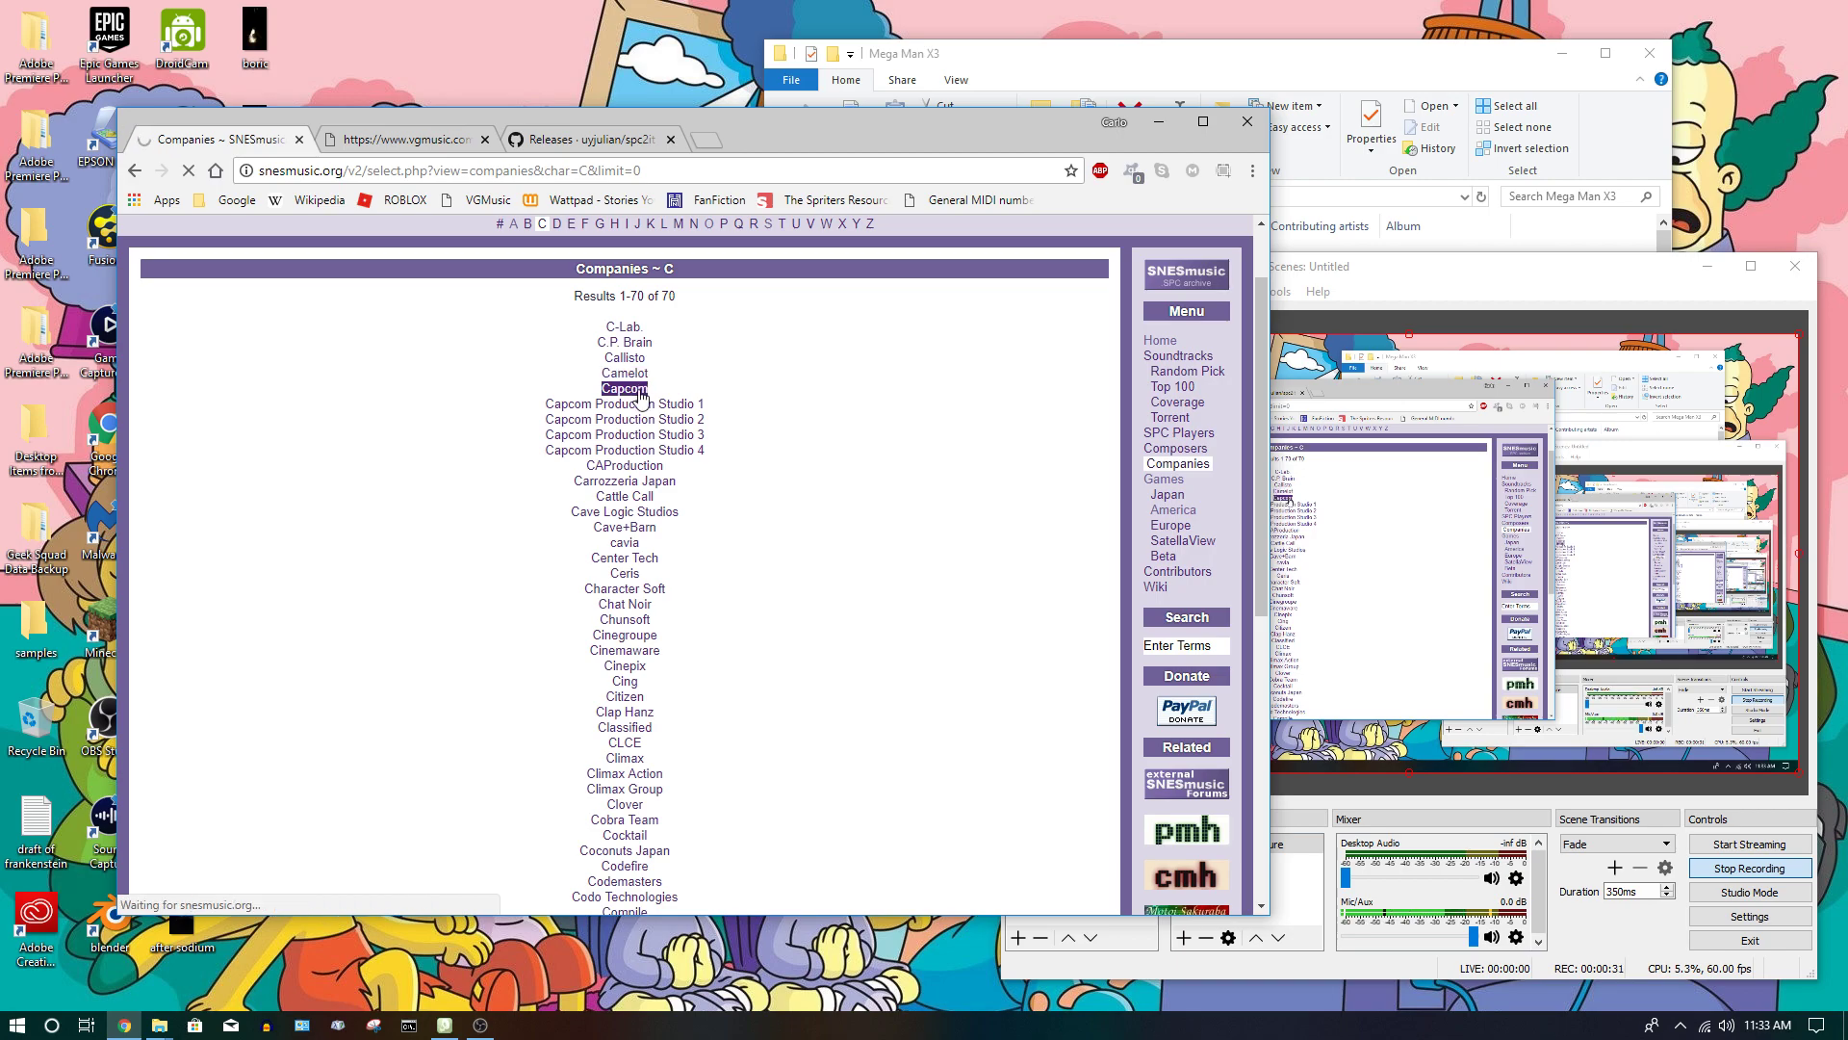
{"action": "left_click", "coordinate": [625, 388]}
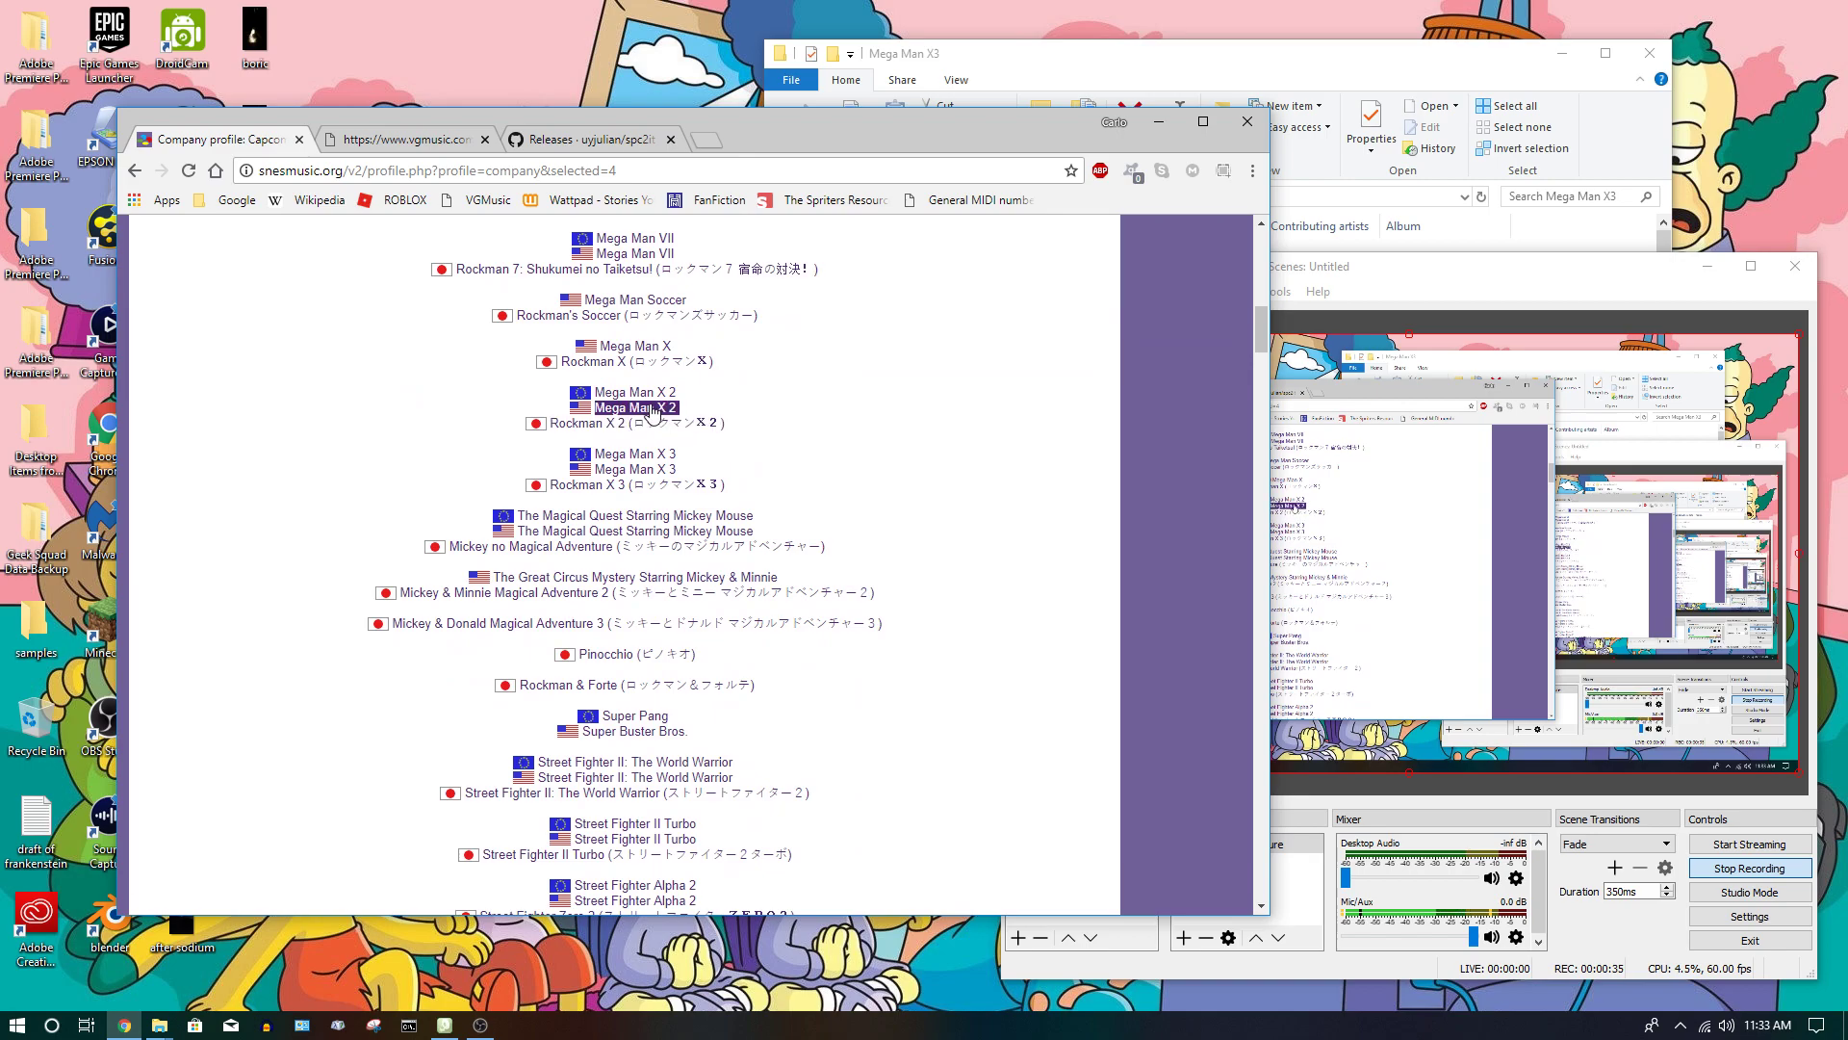
{"action": "left_click", "coordinate": [630, 408]}
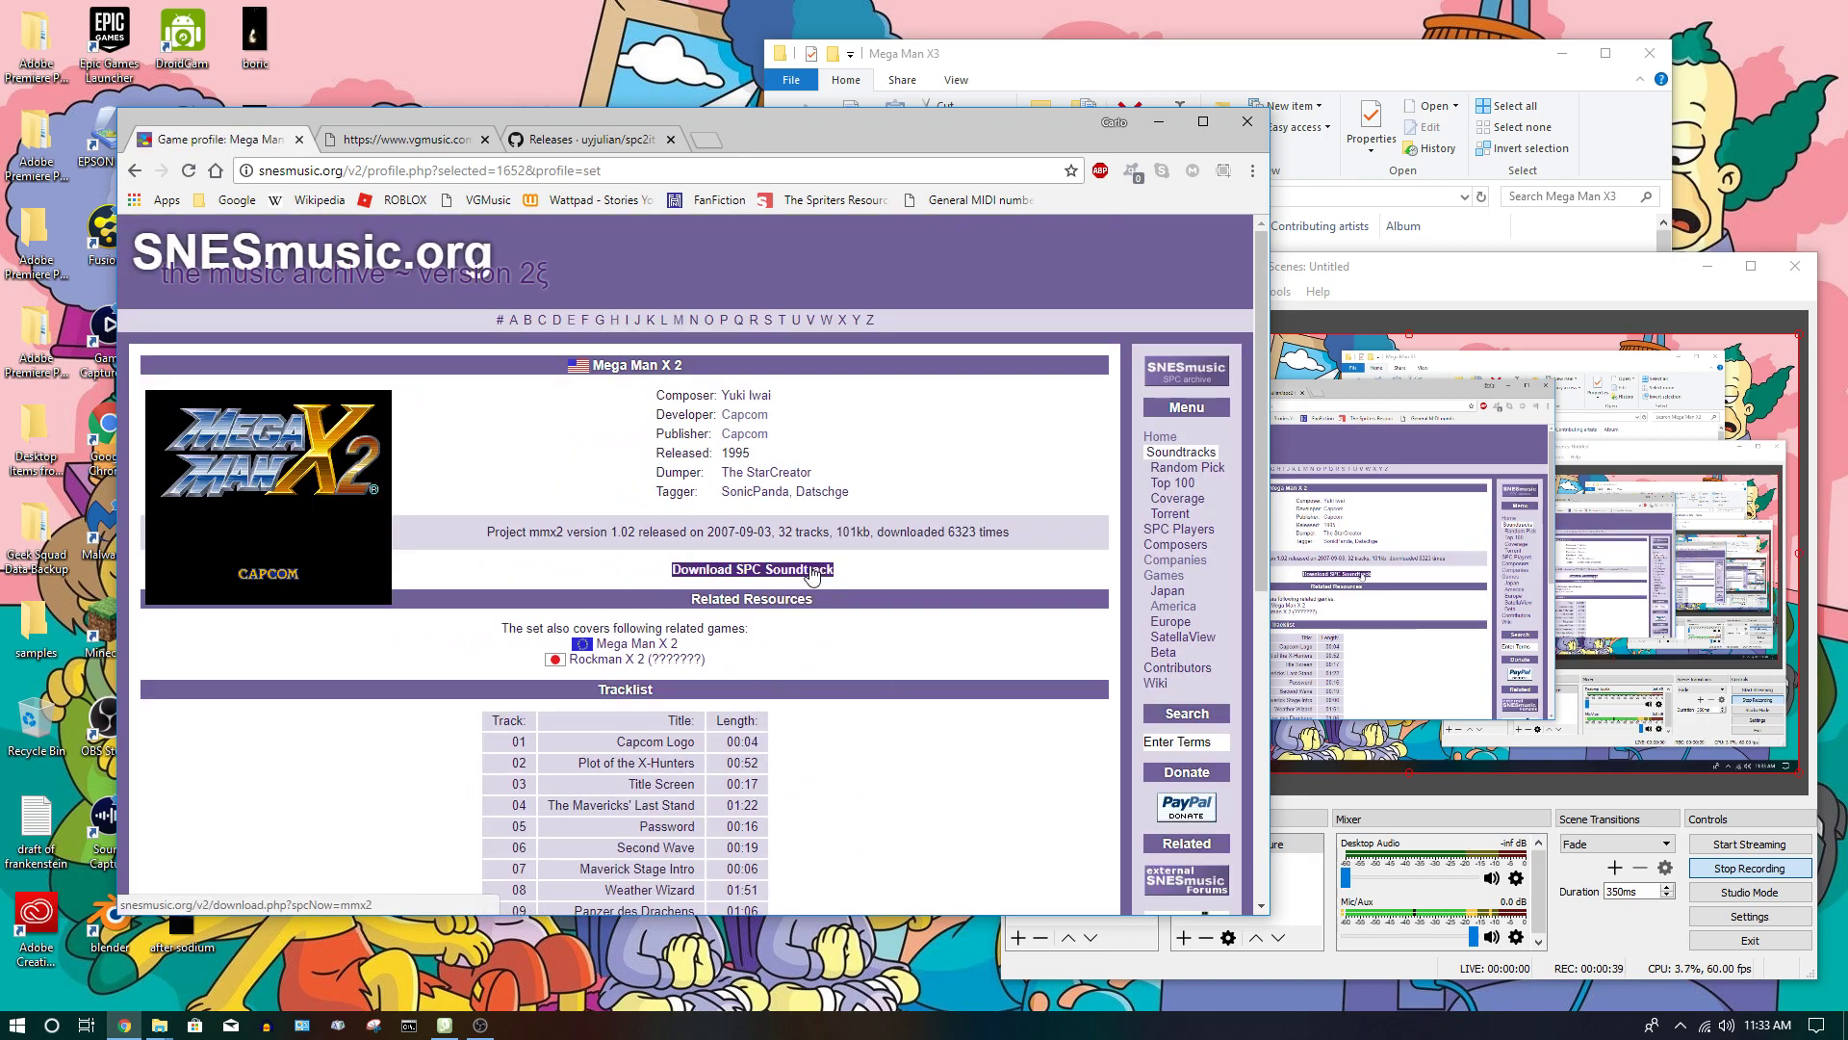
- Start the Mega Man X 2 SPC soundtrack download, append .rar to the name, then cancel
{"action": "left_click", "coordinate": [751, 568]}
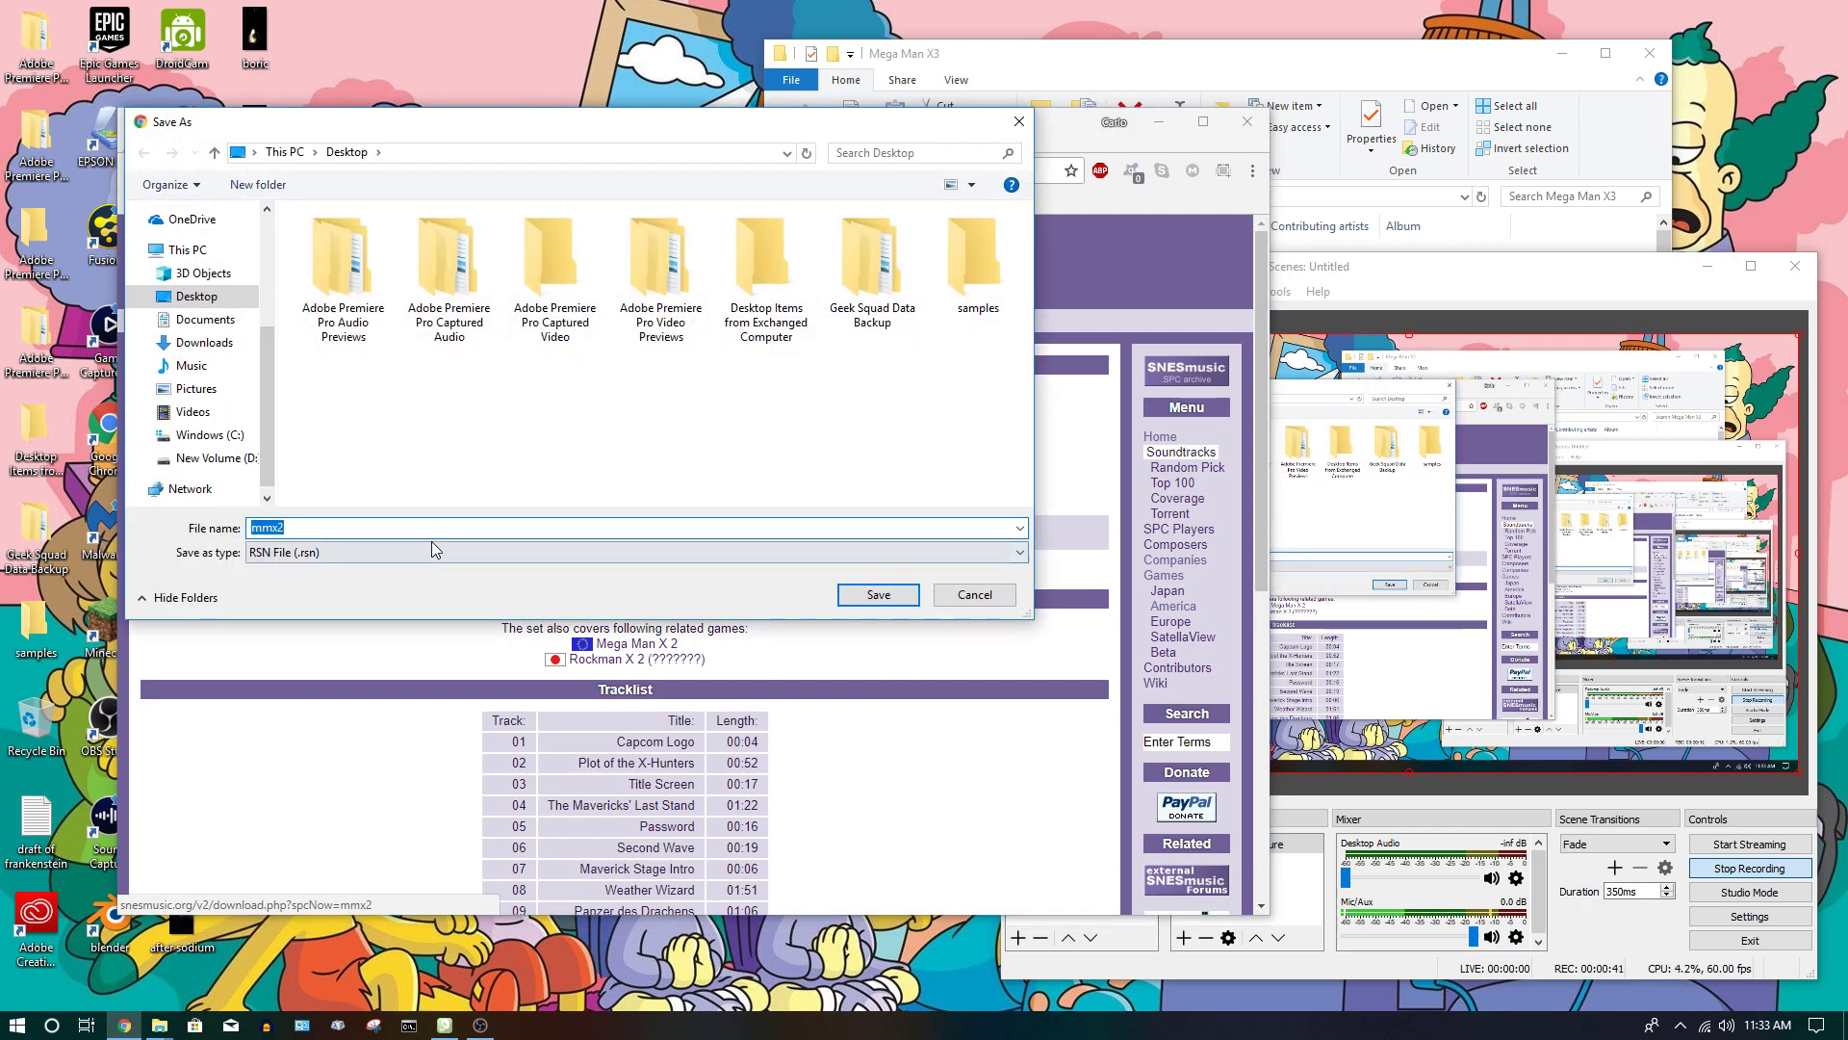
{"action": "left_click", "coordinate": [412, 528]}
{"action": "type", "text": ".r"}
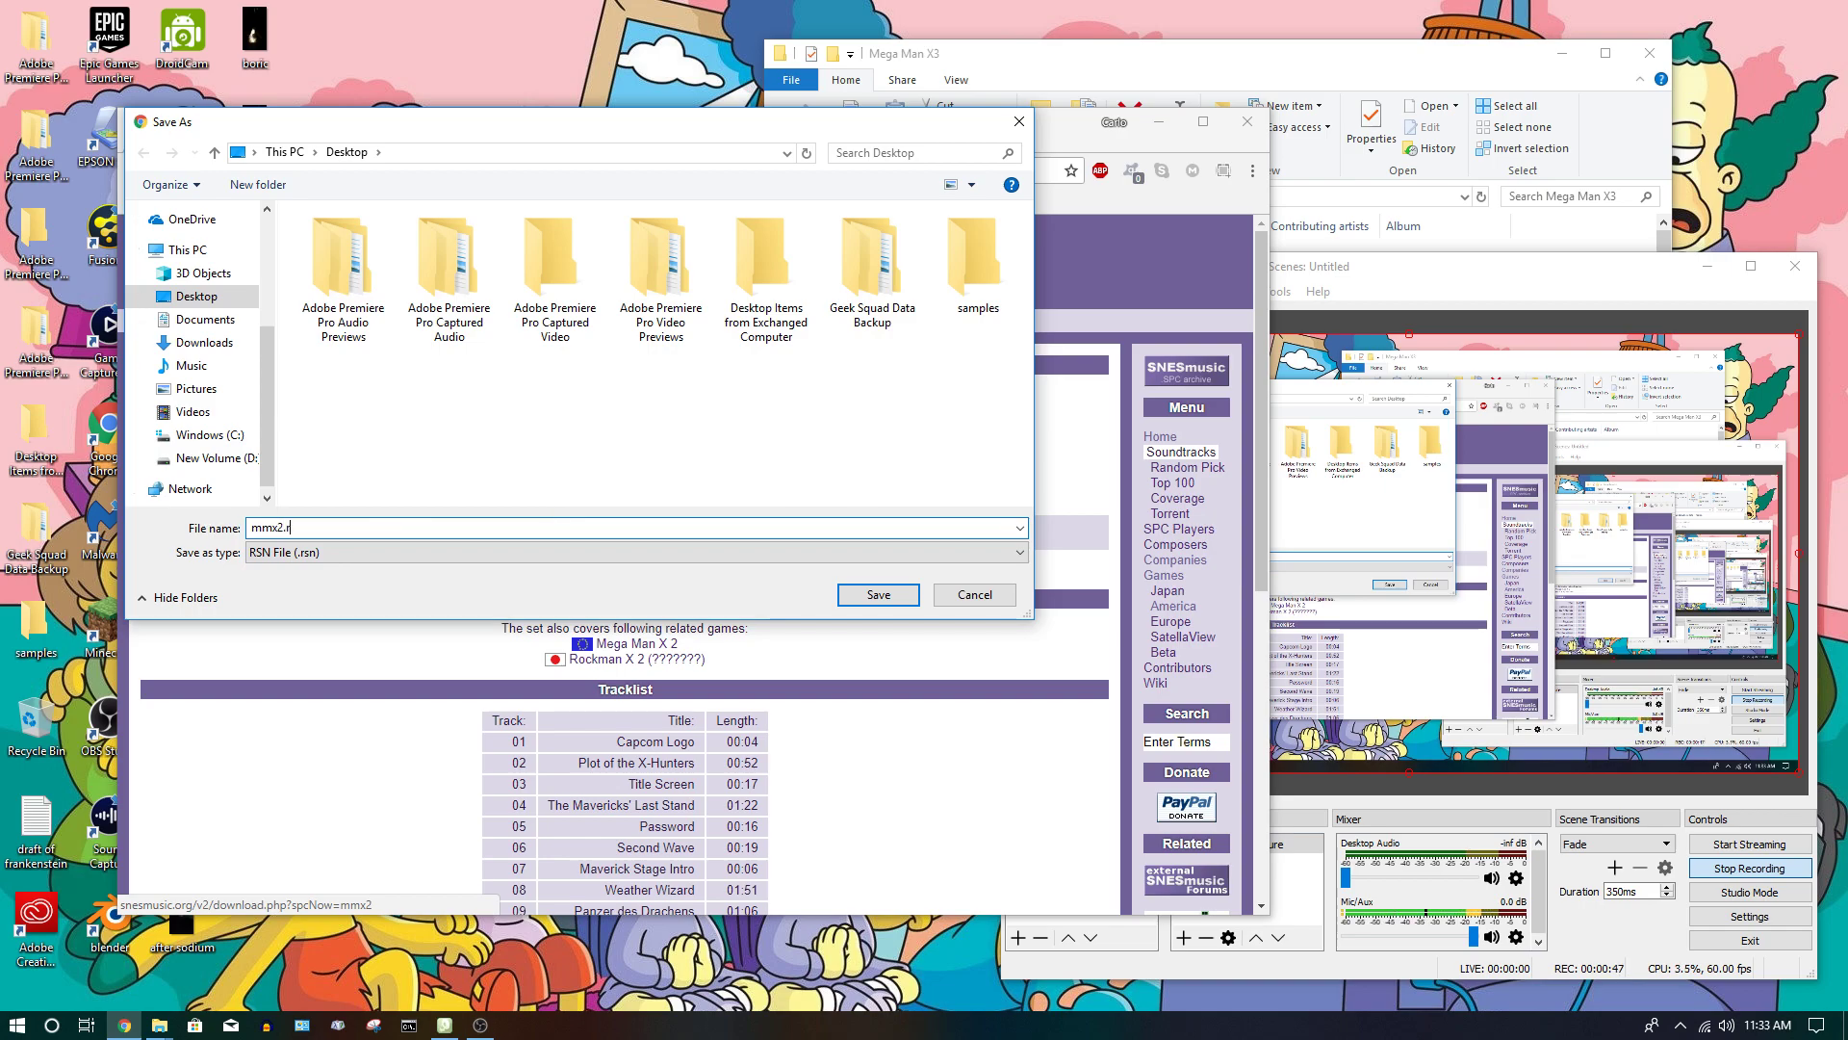
{"action": "type", "text": "ar"}
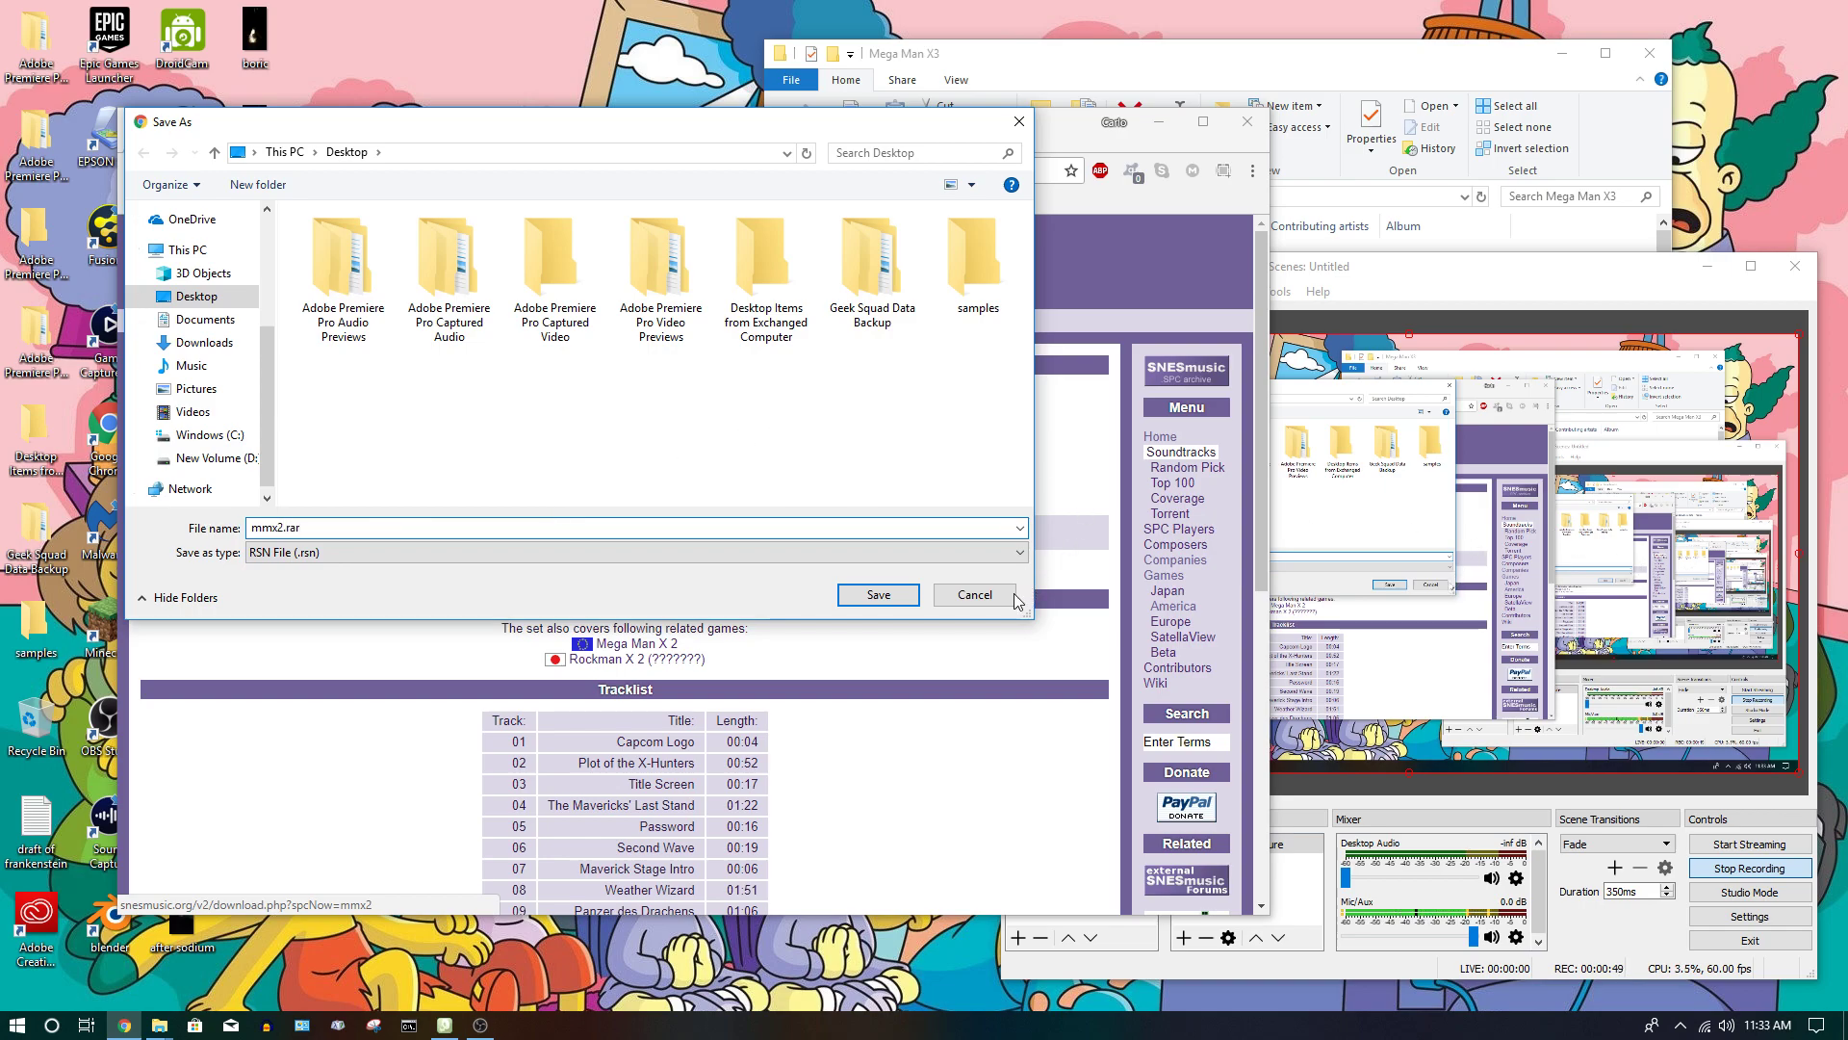
{"action": "mouse_move", "coordinate": [263, 725]}
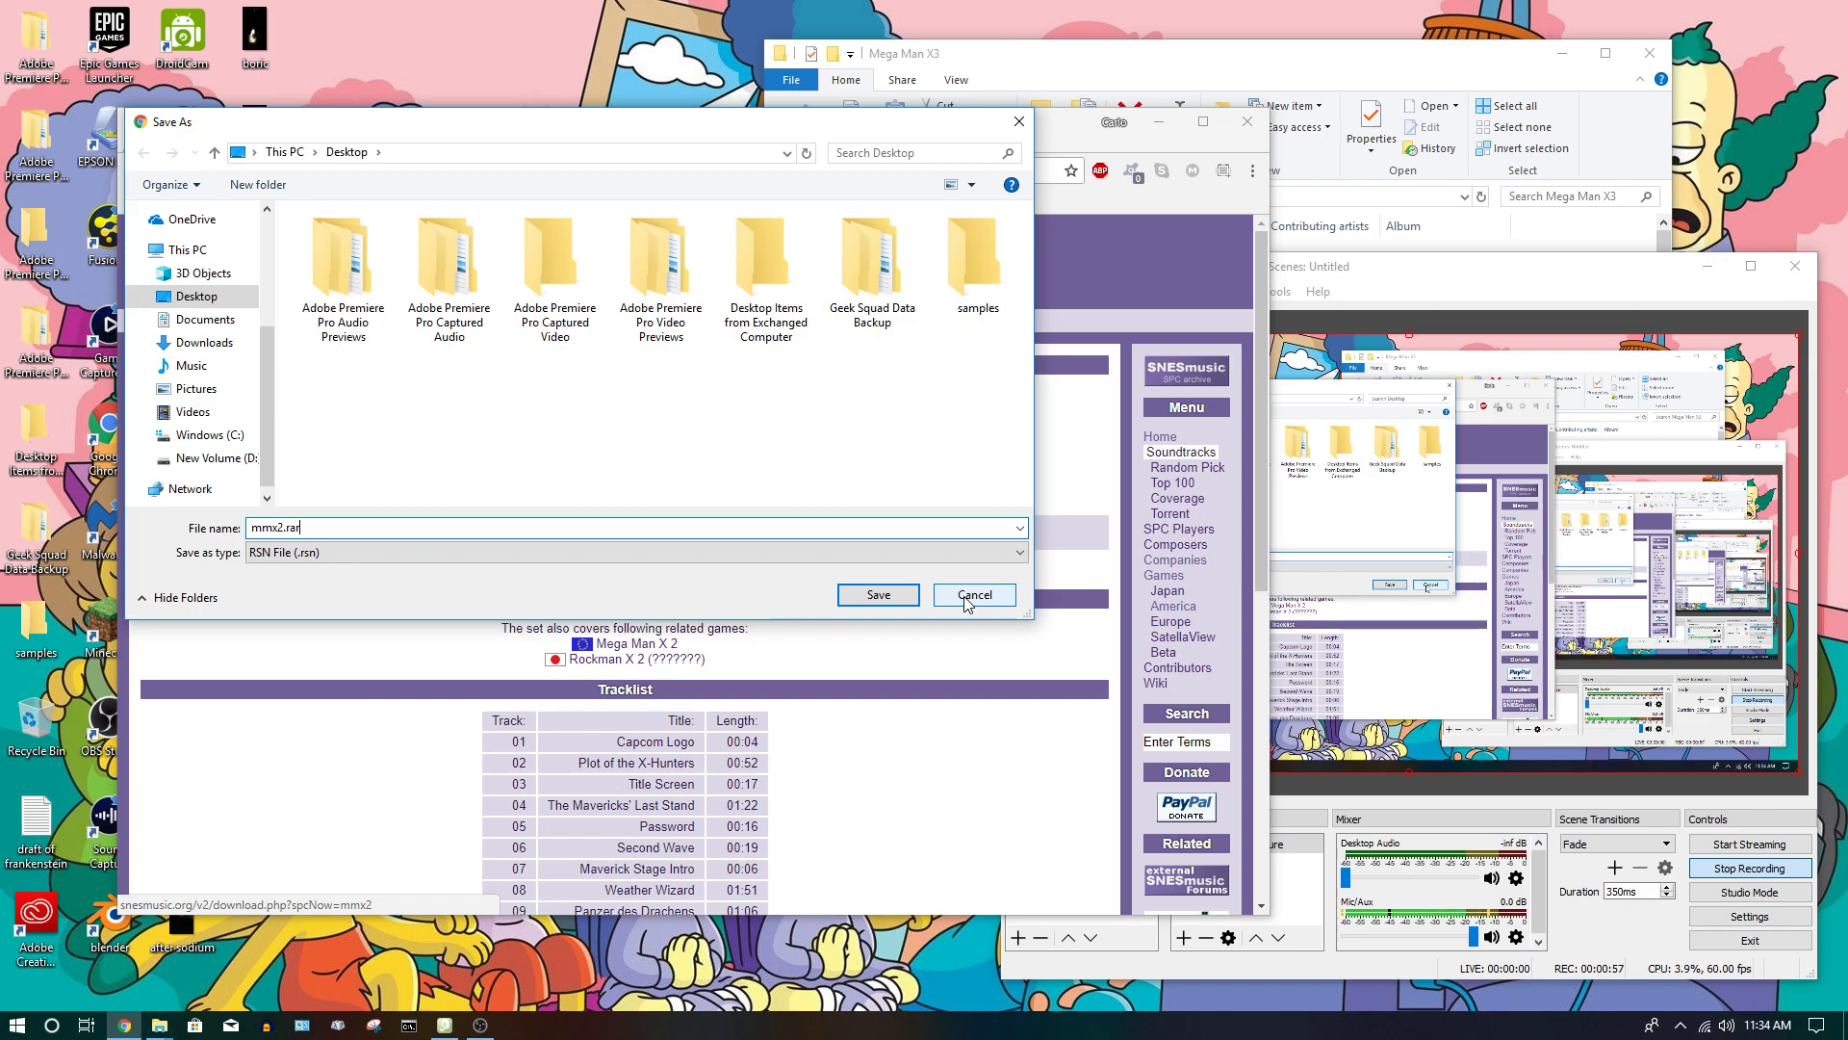
{"action": "left_click", "coordinate": [974, 594]}
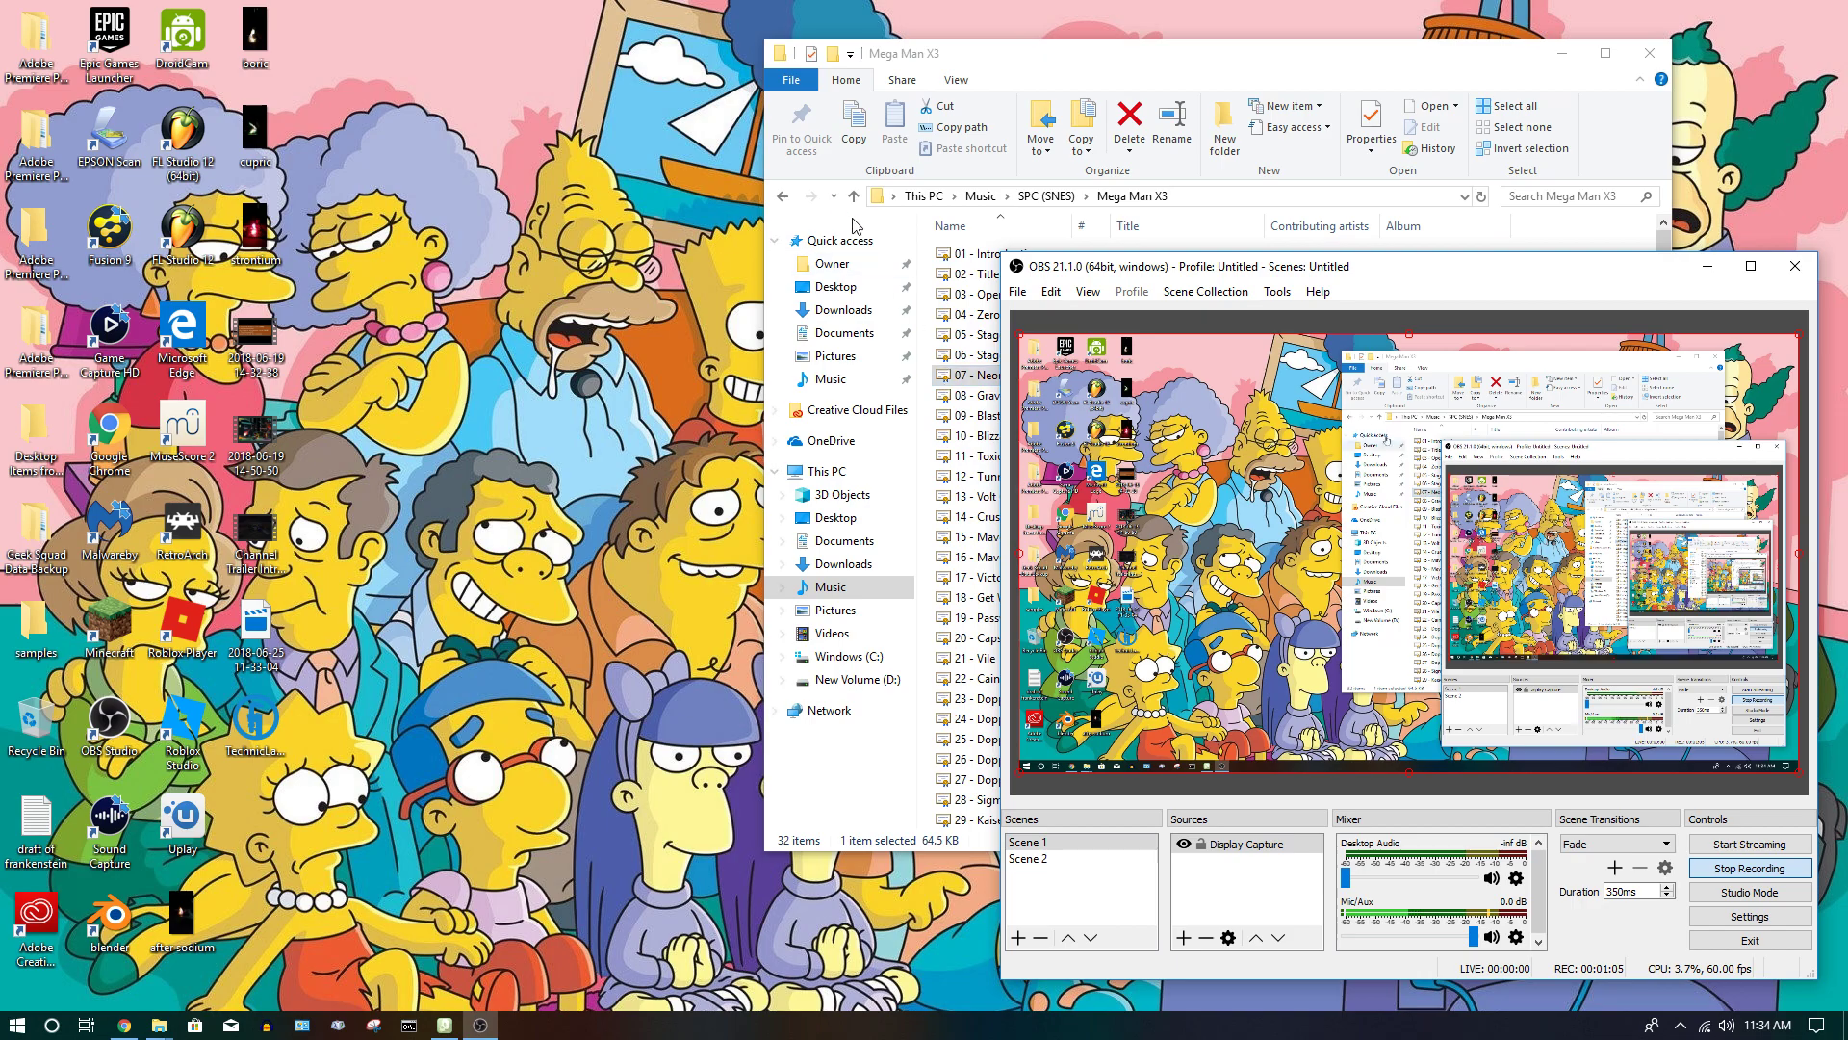
{"action": "mouse_move", "coordinate": [129, 1022]}
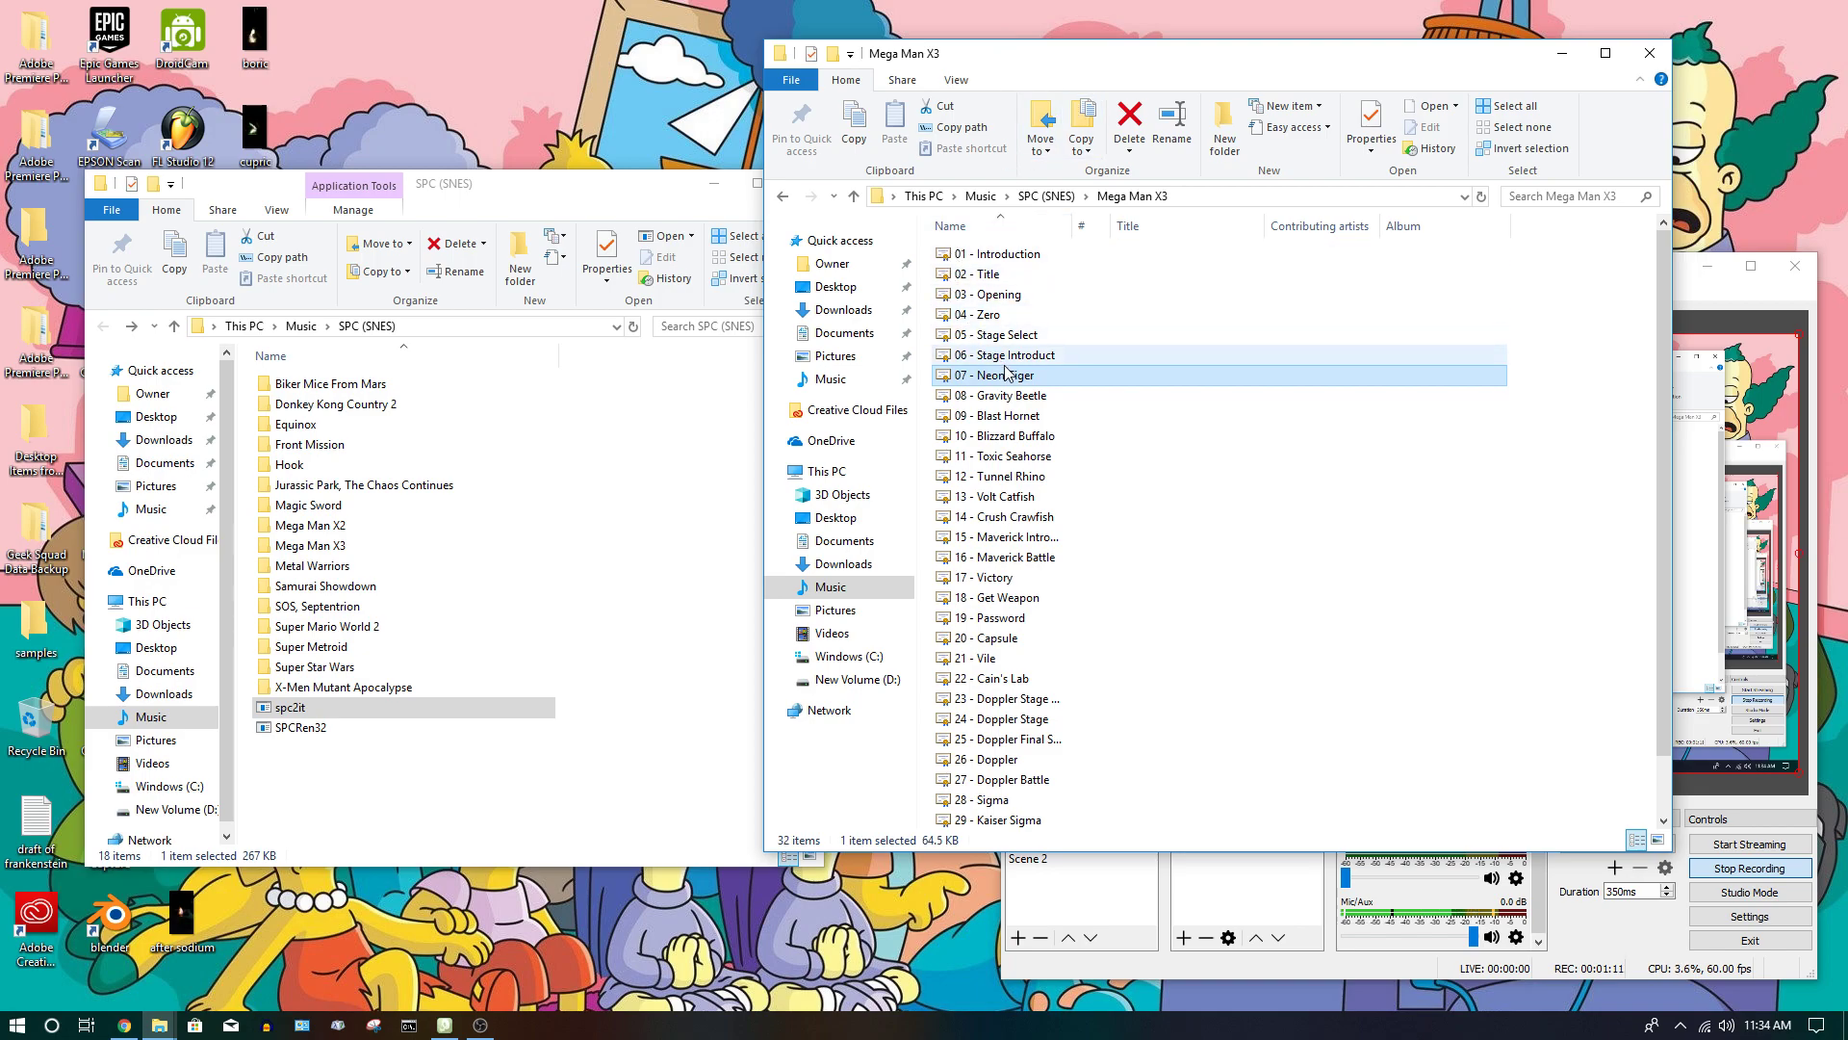
- Select '10 - Blizzard Buffalo' in the Mega Man X3 folder and open it in OpenMPT
{"action": "left_click", "coordinate": [1007, 354]}
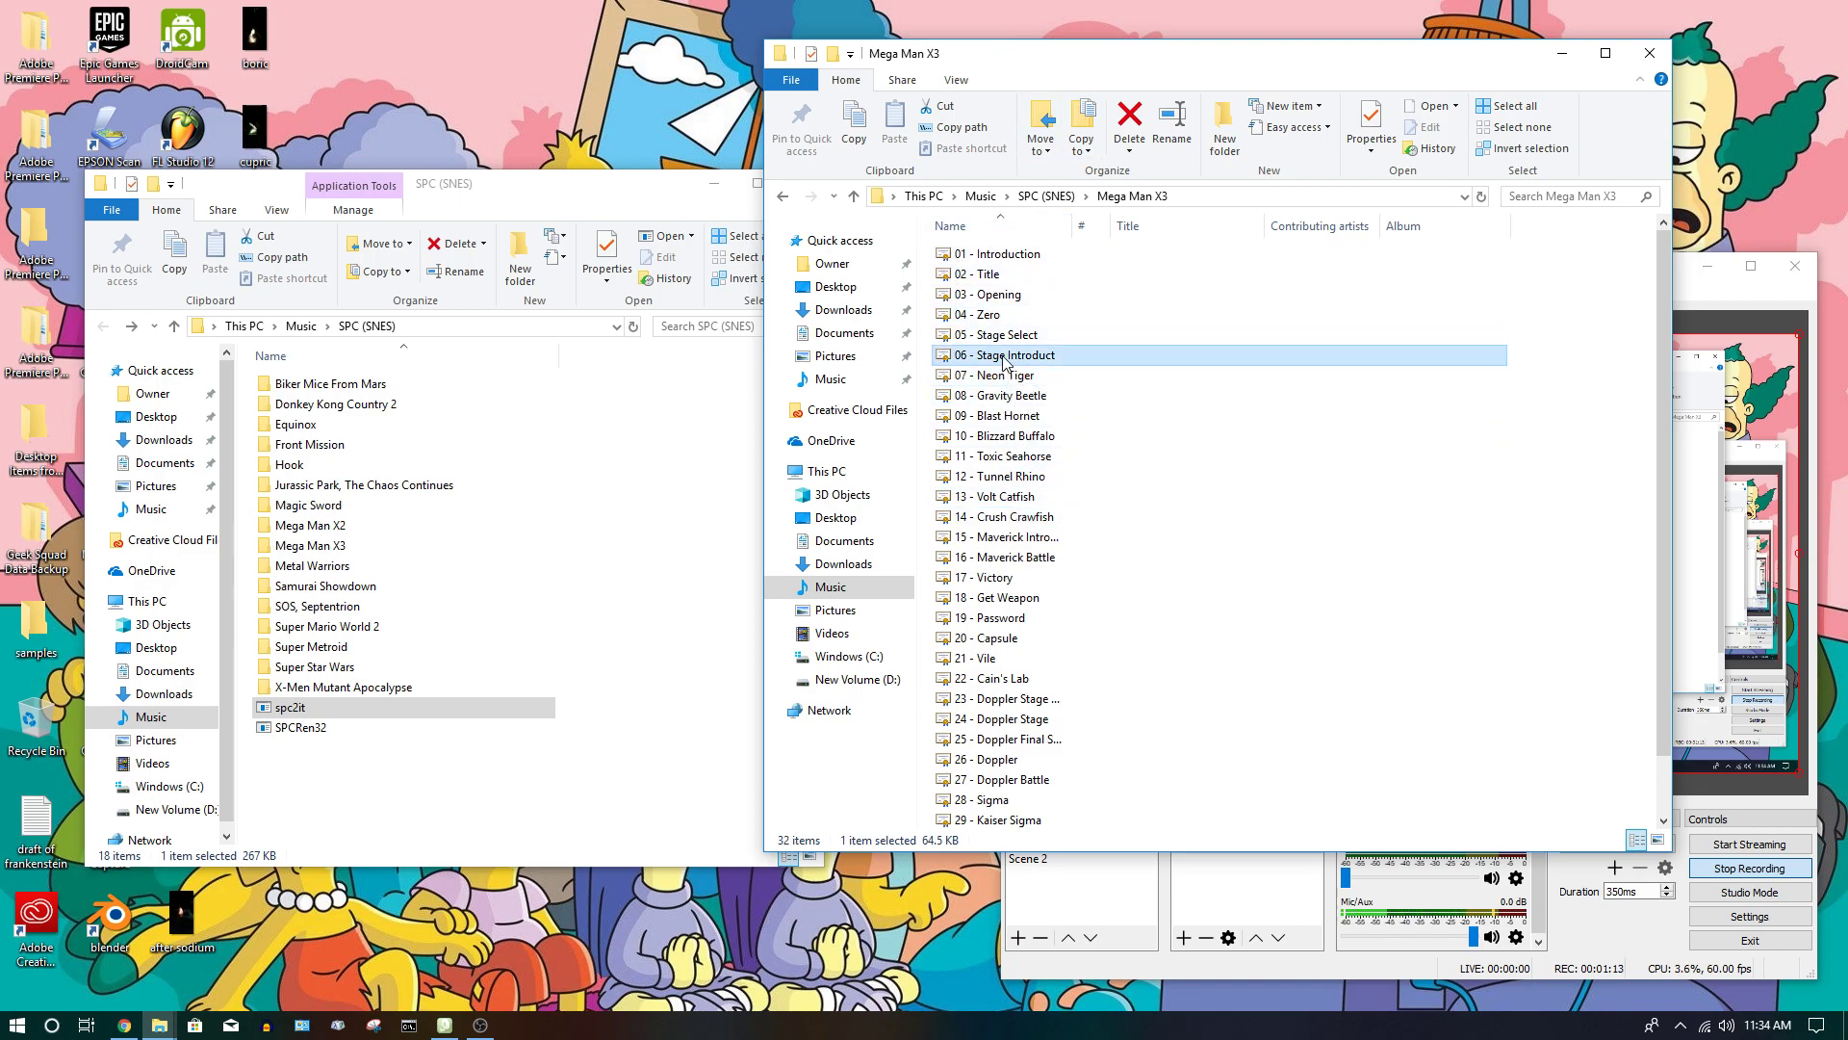
{"action": "left_click", "coordinate": [1000, 375]}
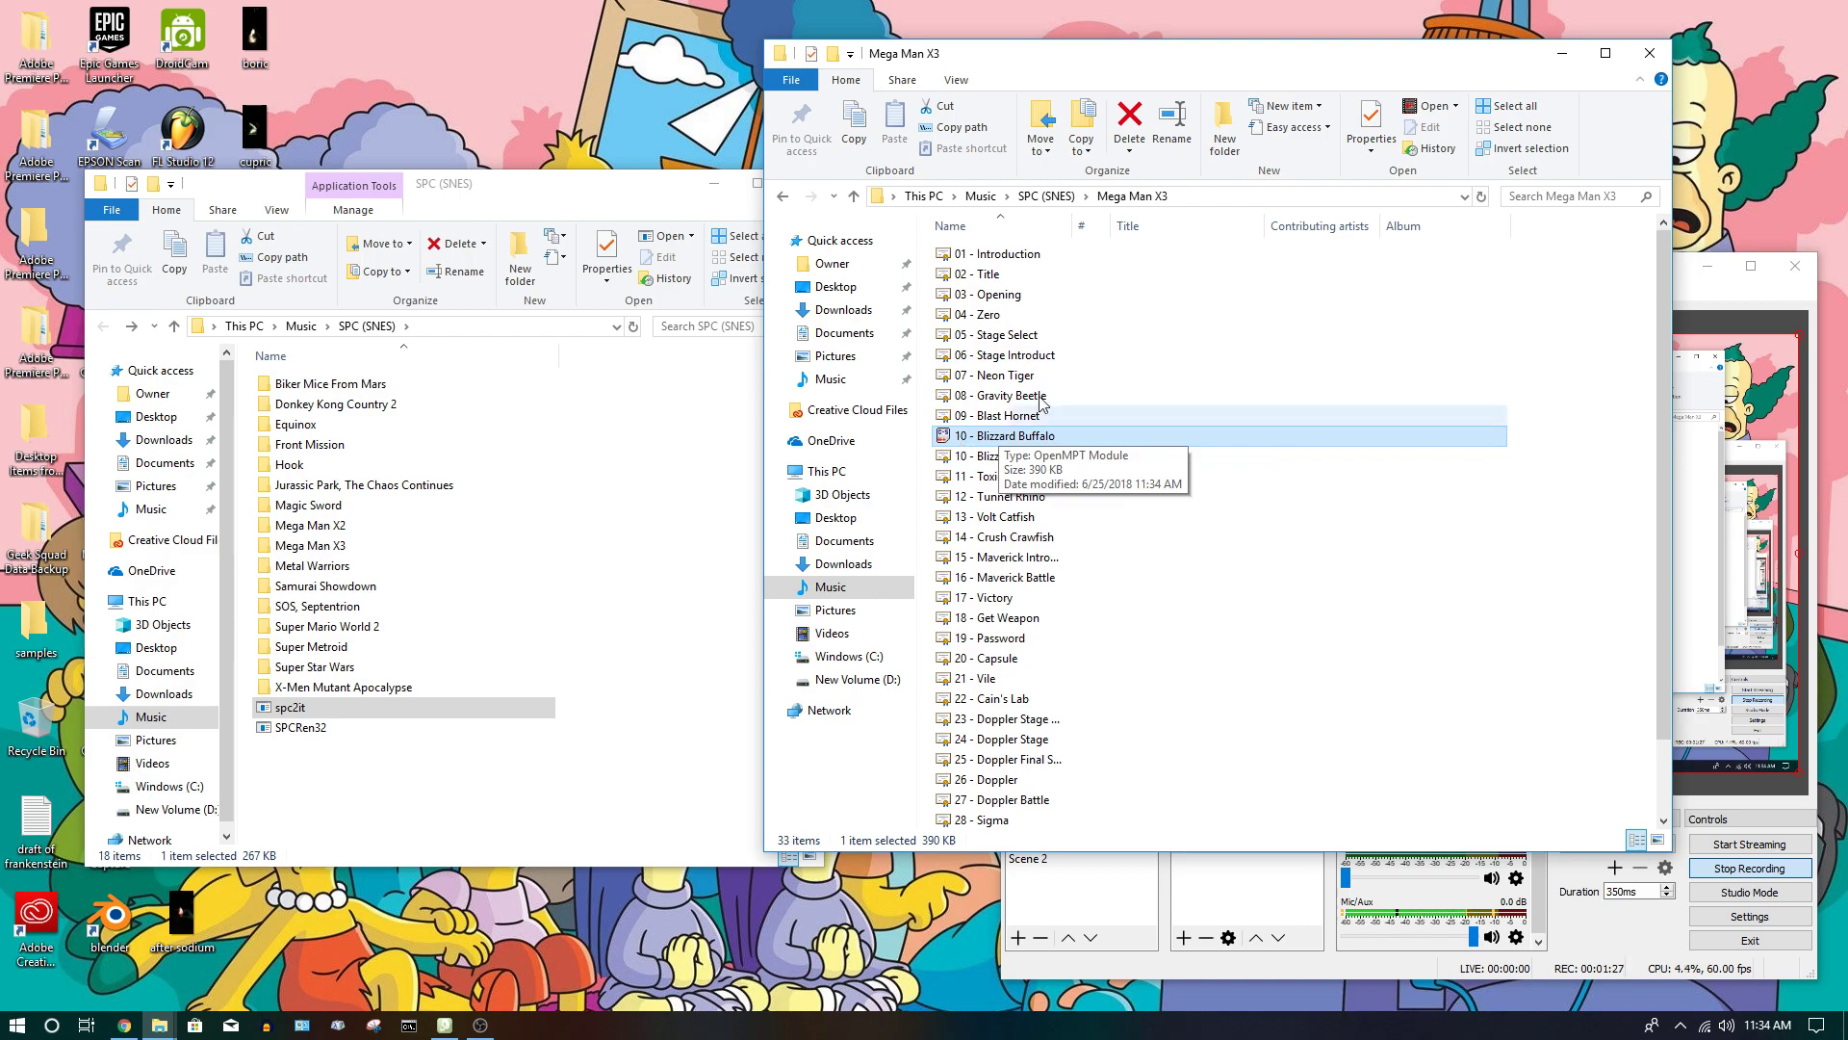
{"action": "mouse_move", "coordinate": [1453, 113]}
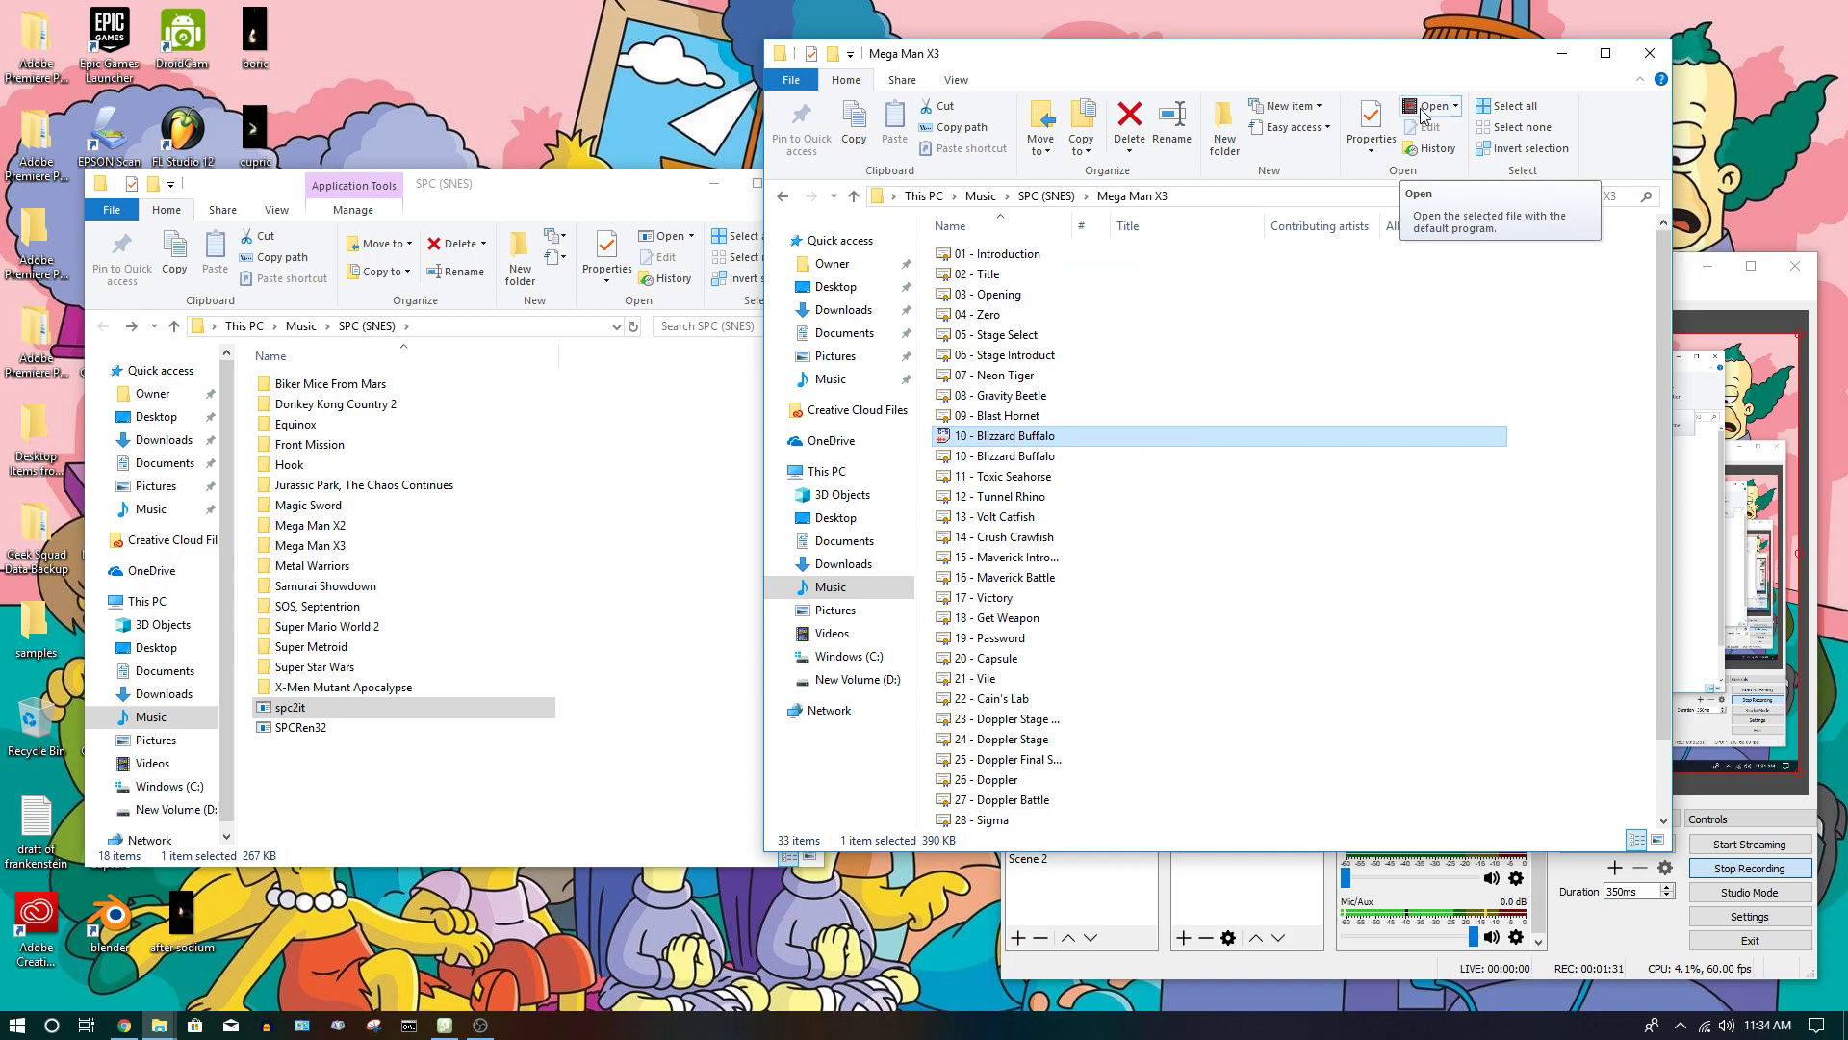
{"action": "left_click", "coordinate": [1425, 105]}
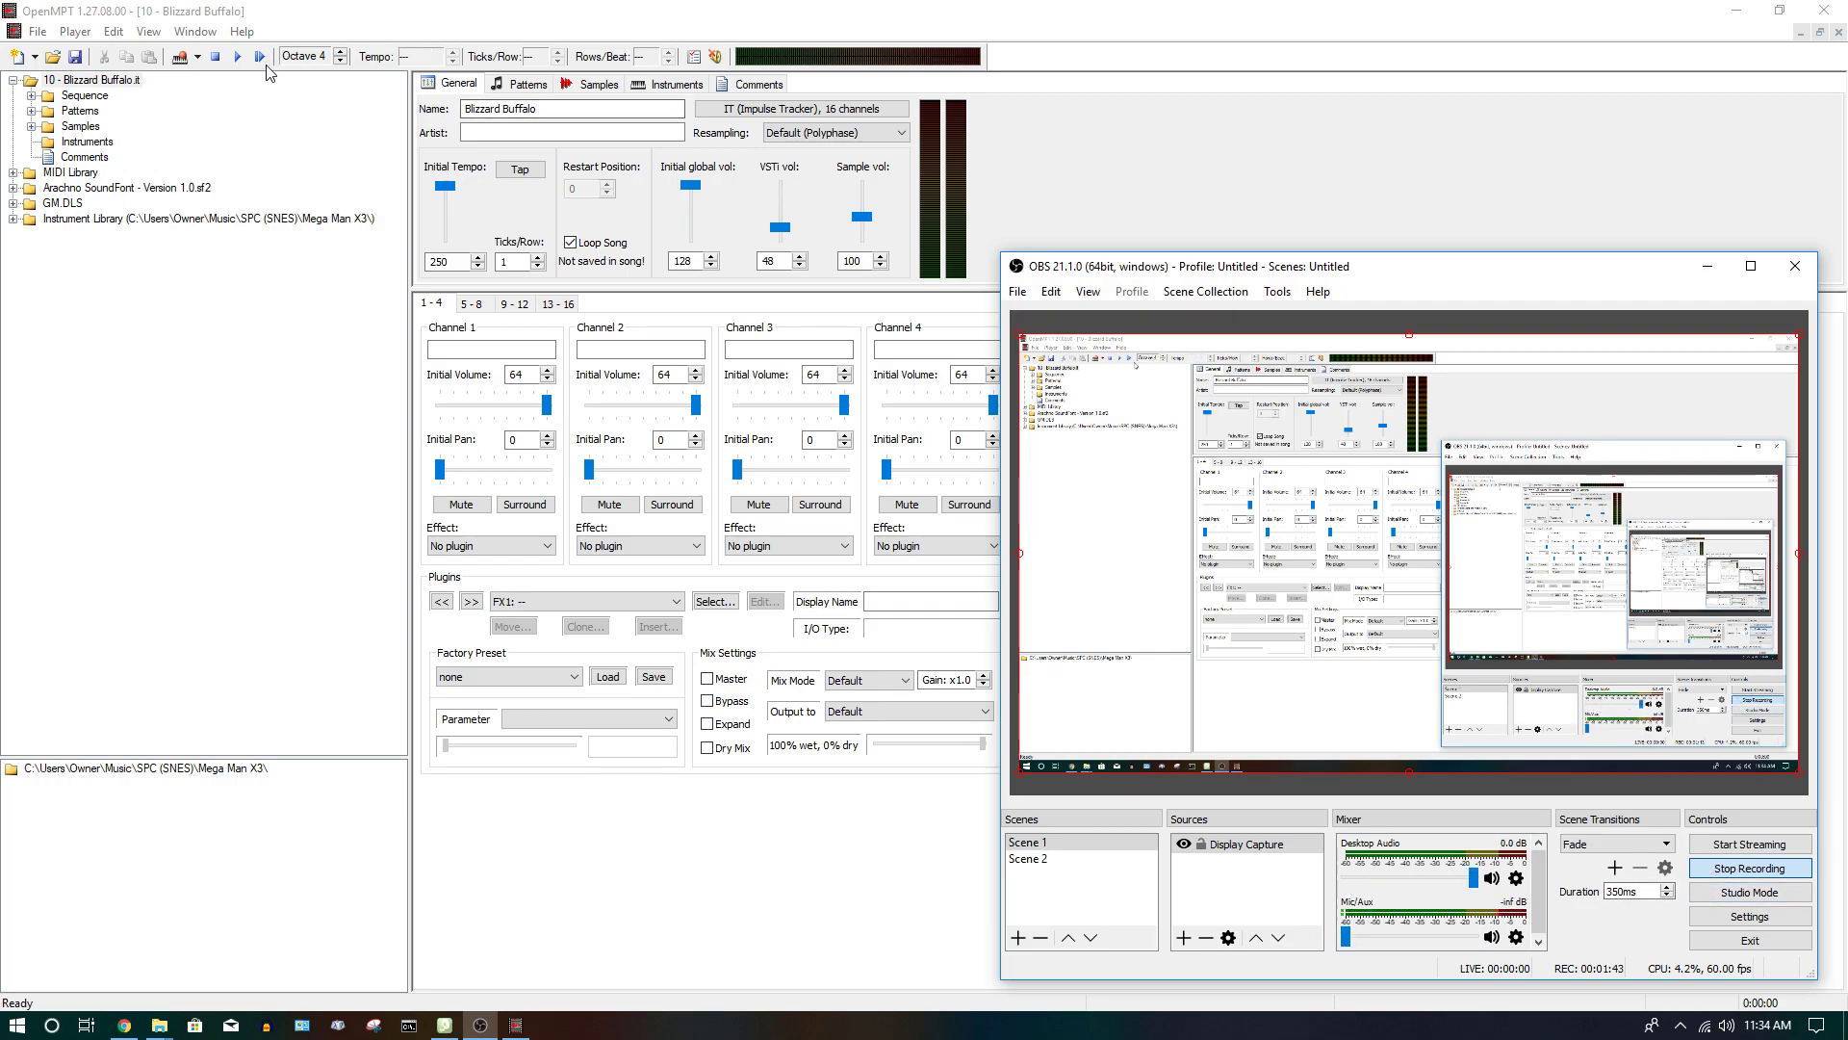
{"action": "left_click", "coordinate": [232, 55]}
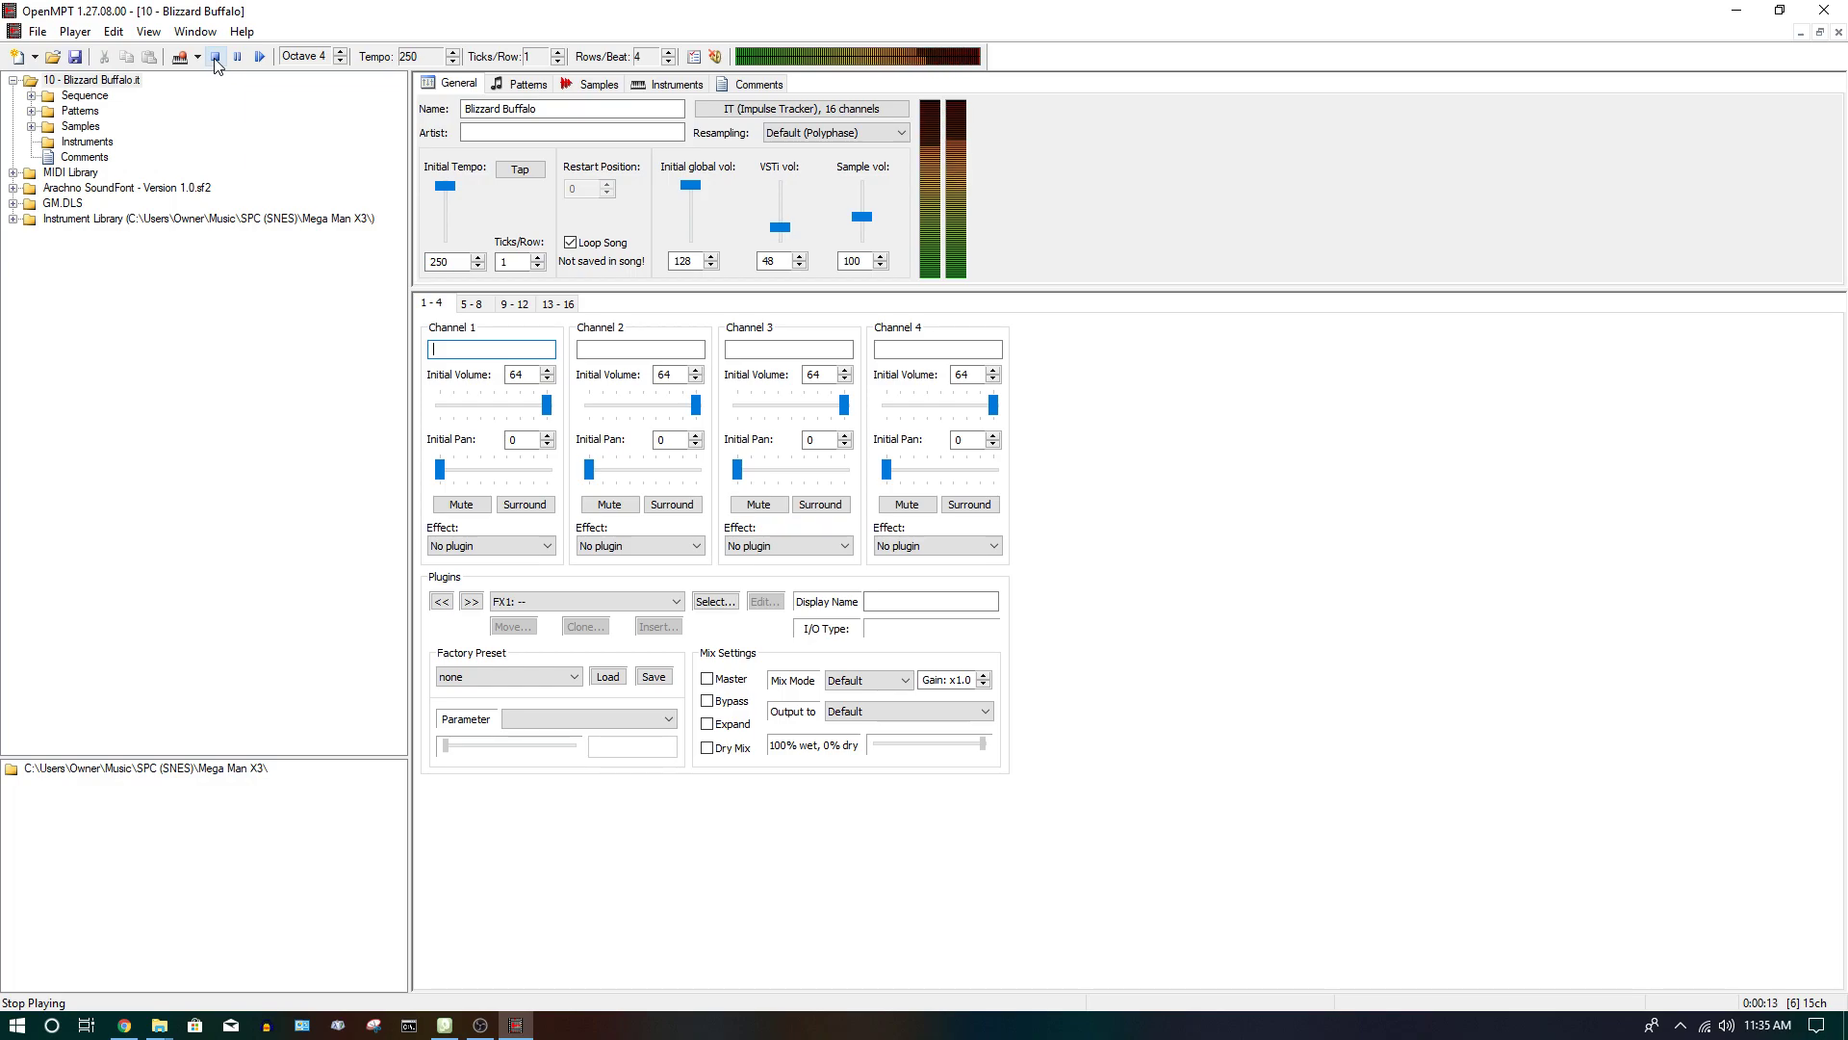
{"action": "left_click", "coordinate": [222, 55]}
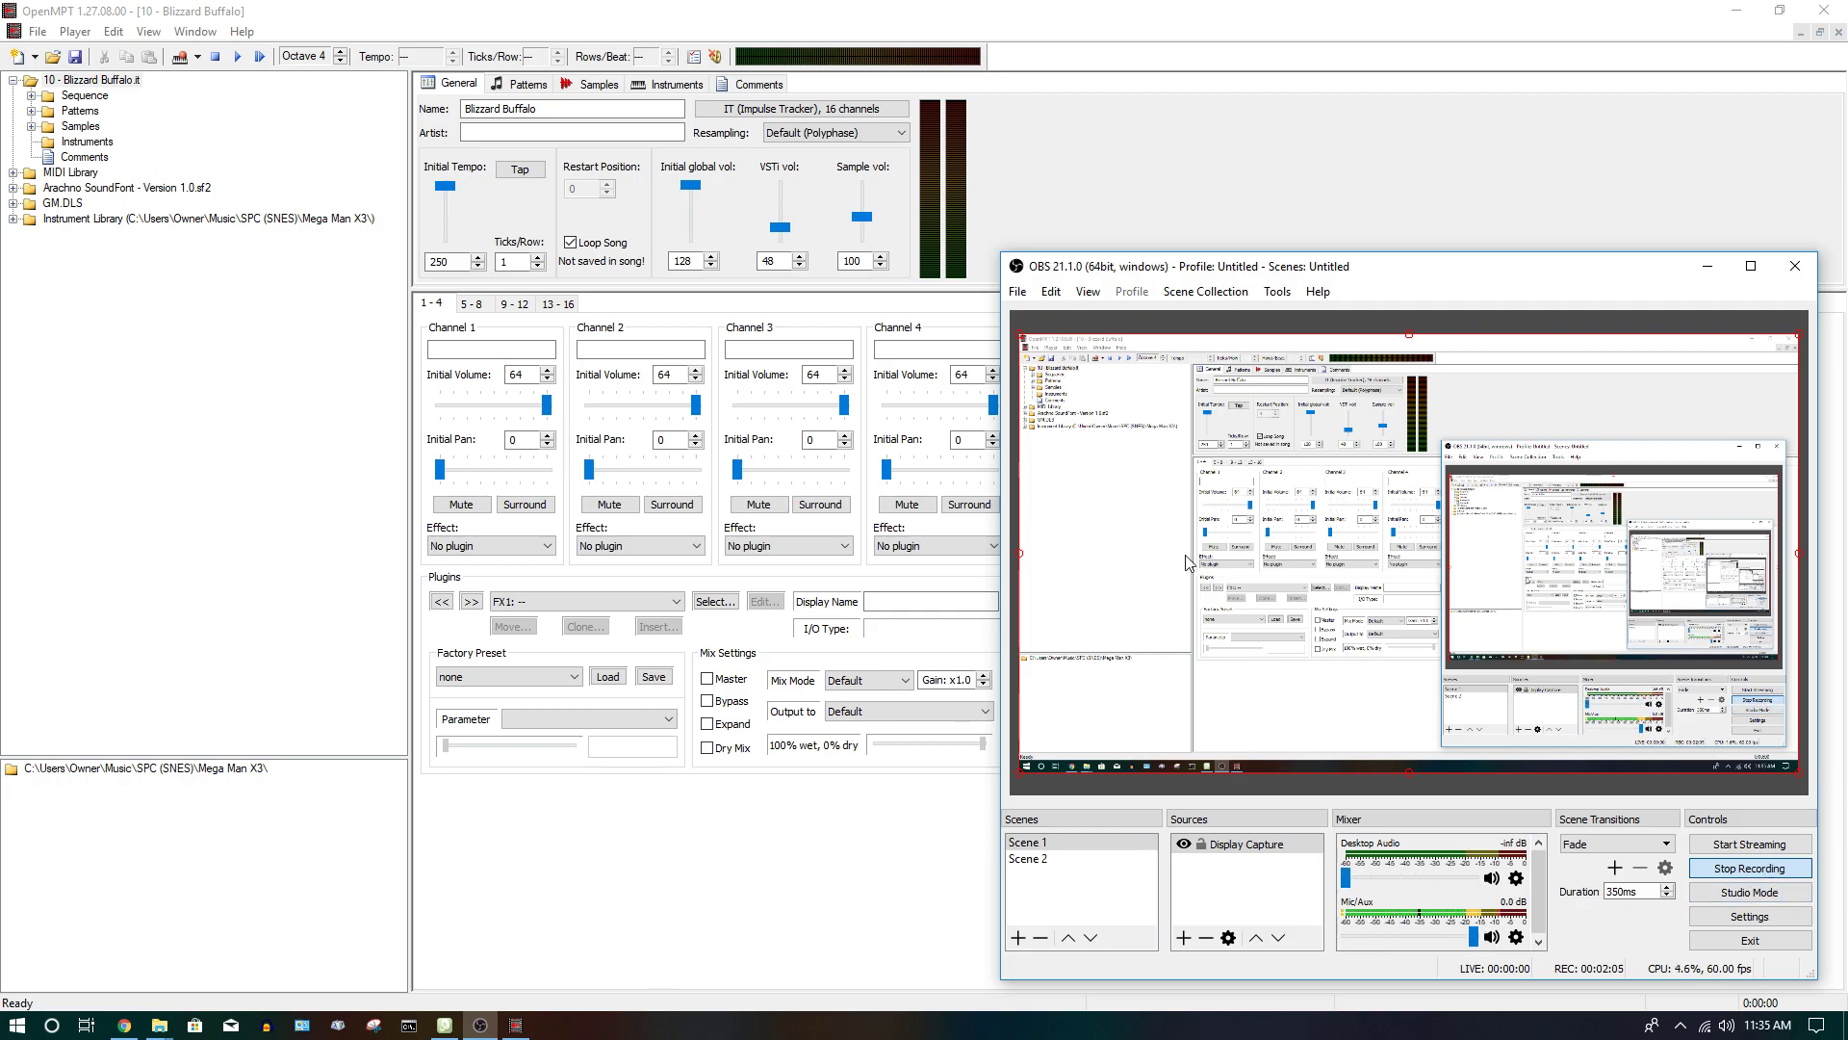
{"action": "mouse_move", "coordinate": [239, 291]}
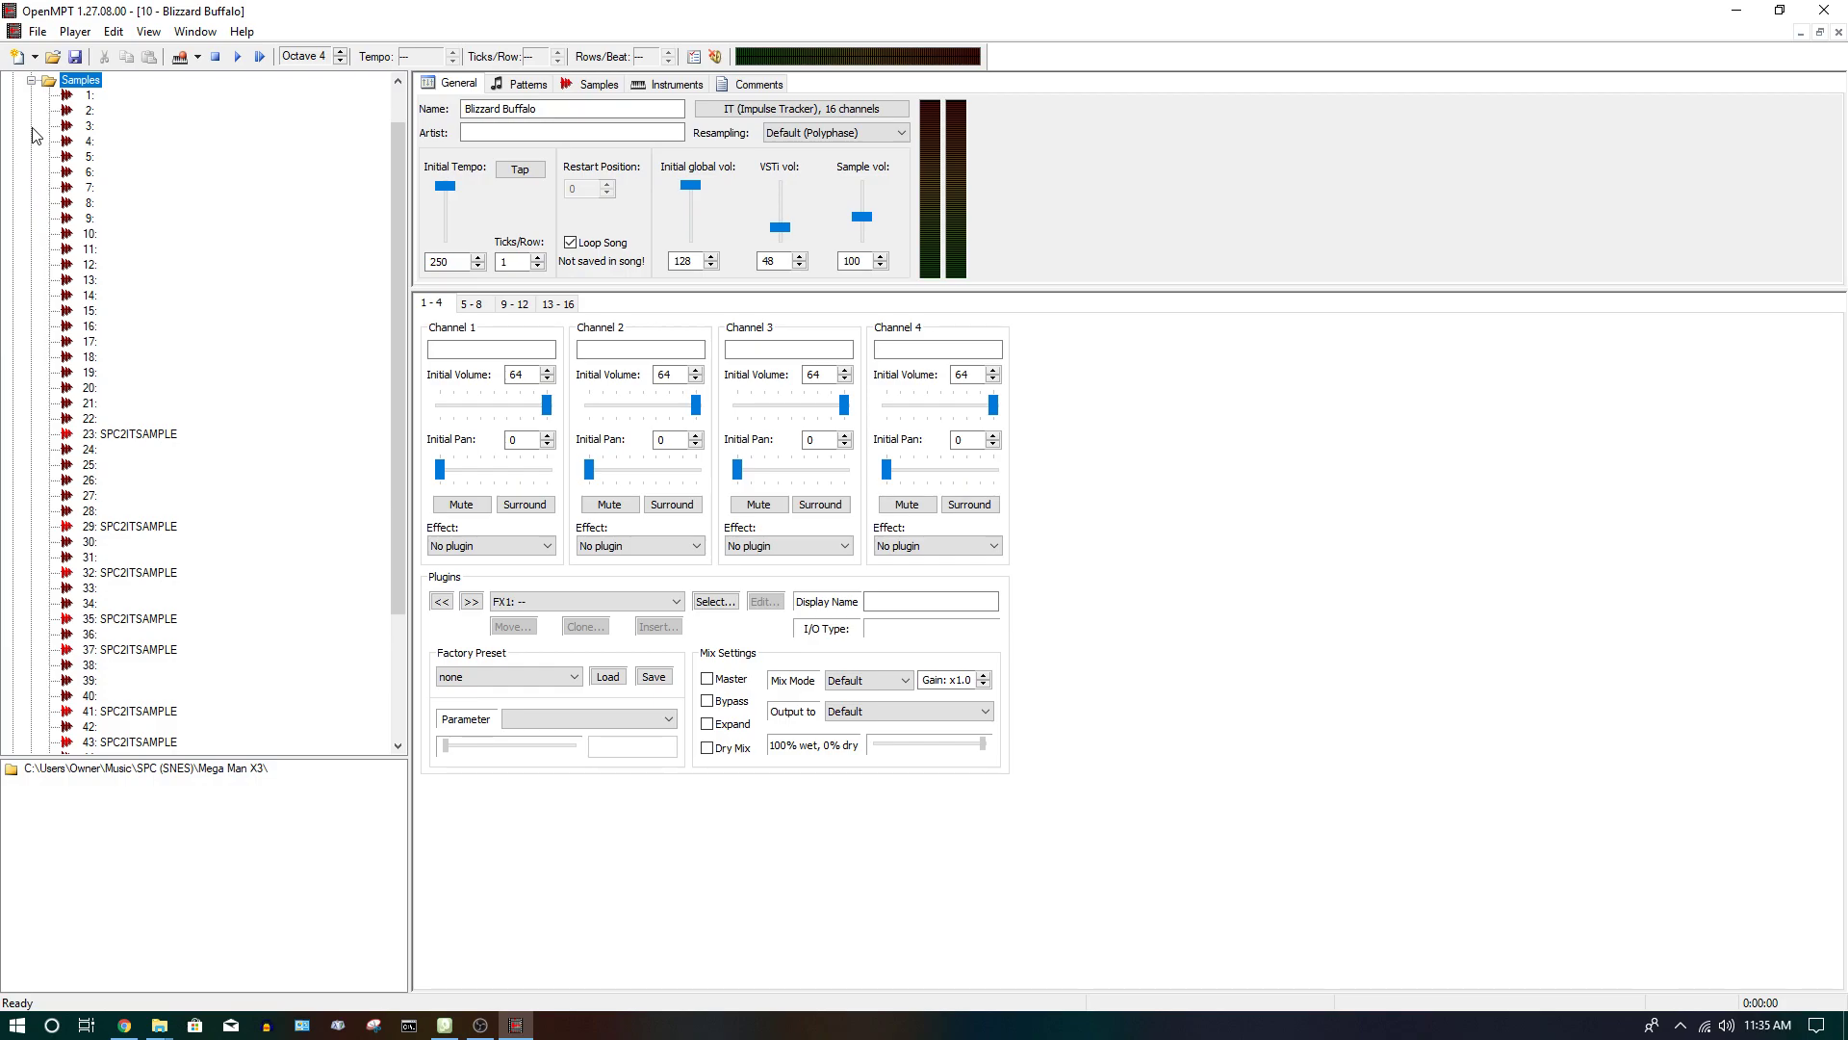
{"action": "mouse_move", "coordinate": [468, 834]}
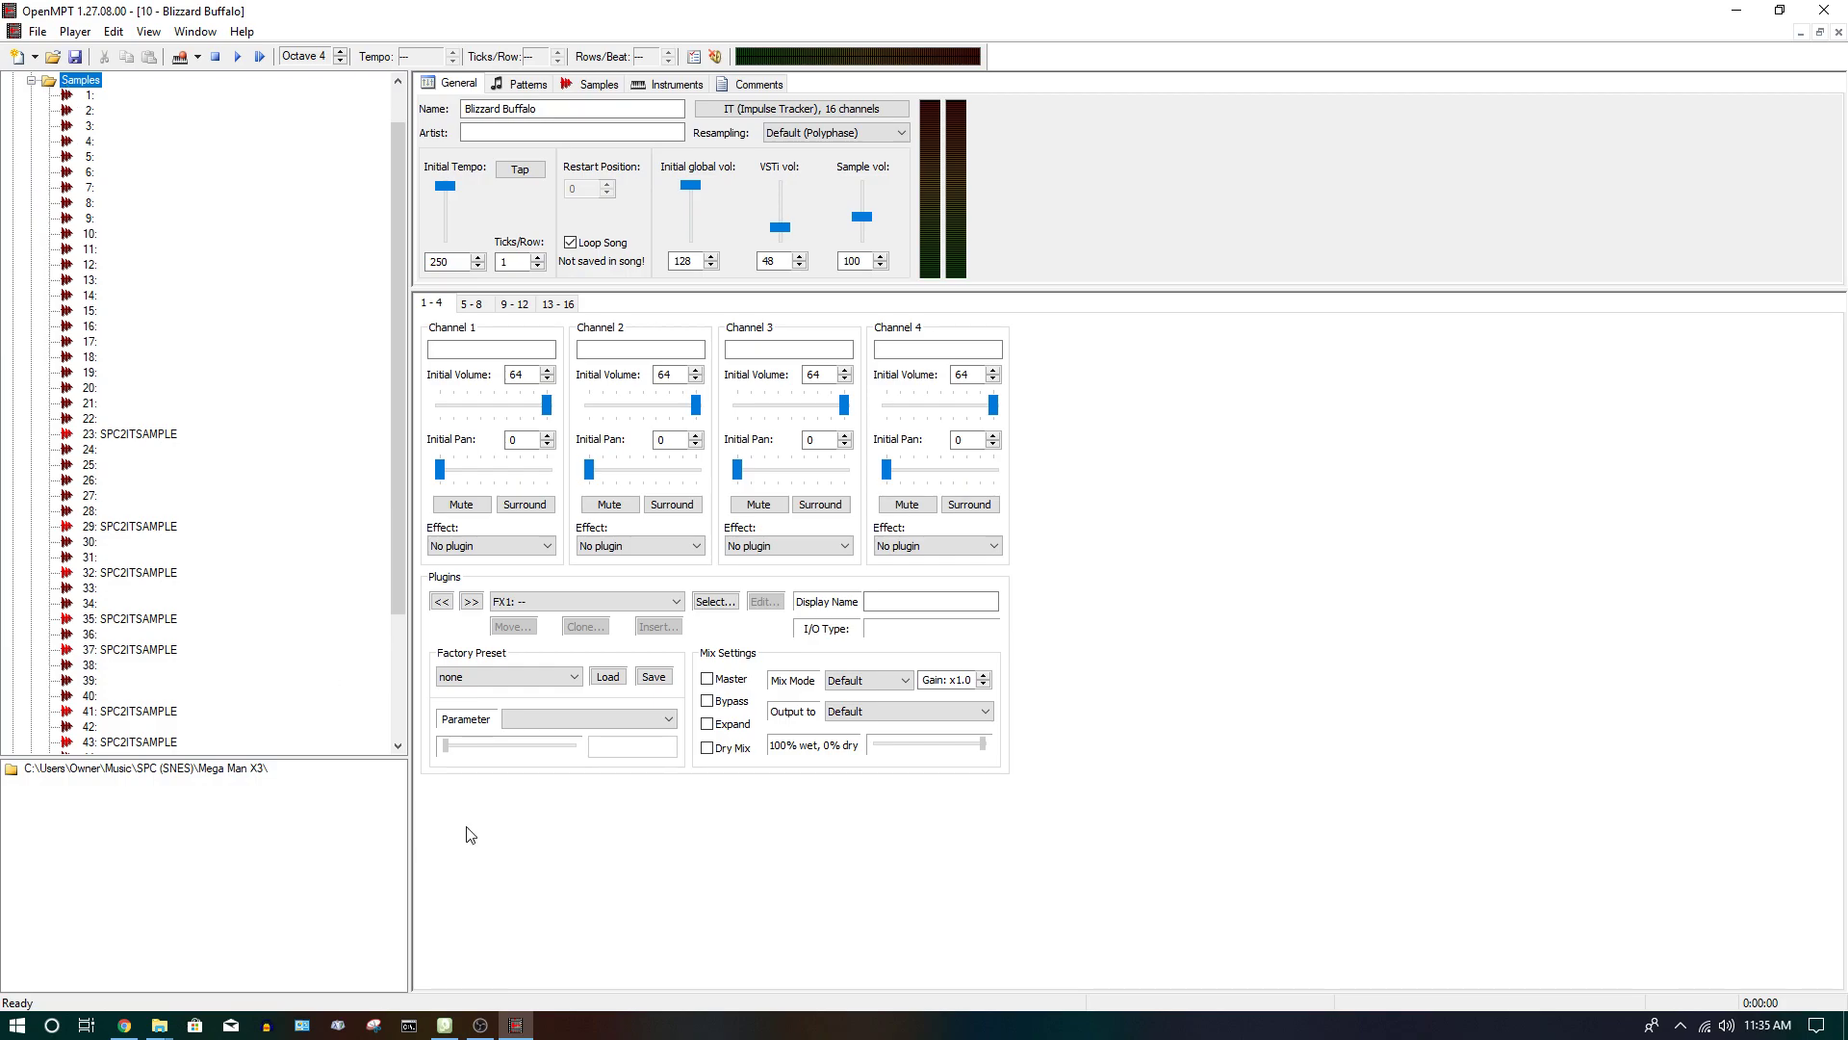
- Scroll the Blizzard Buffalo sample list and open sample 47 in the sample editor
{"action": "scroll", "scroll_direction": "down", "scroll_amount": 3}
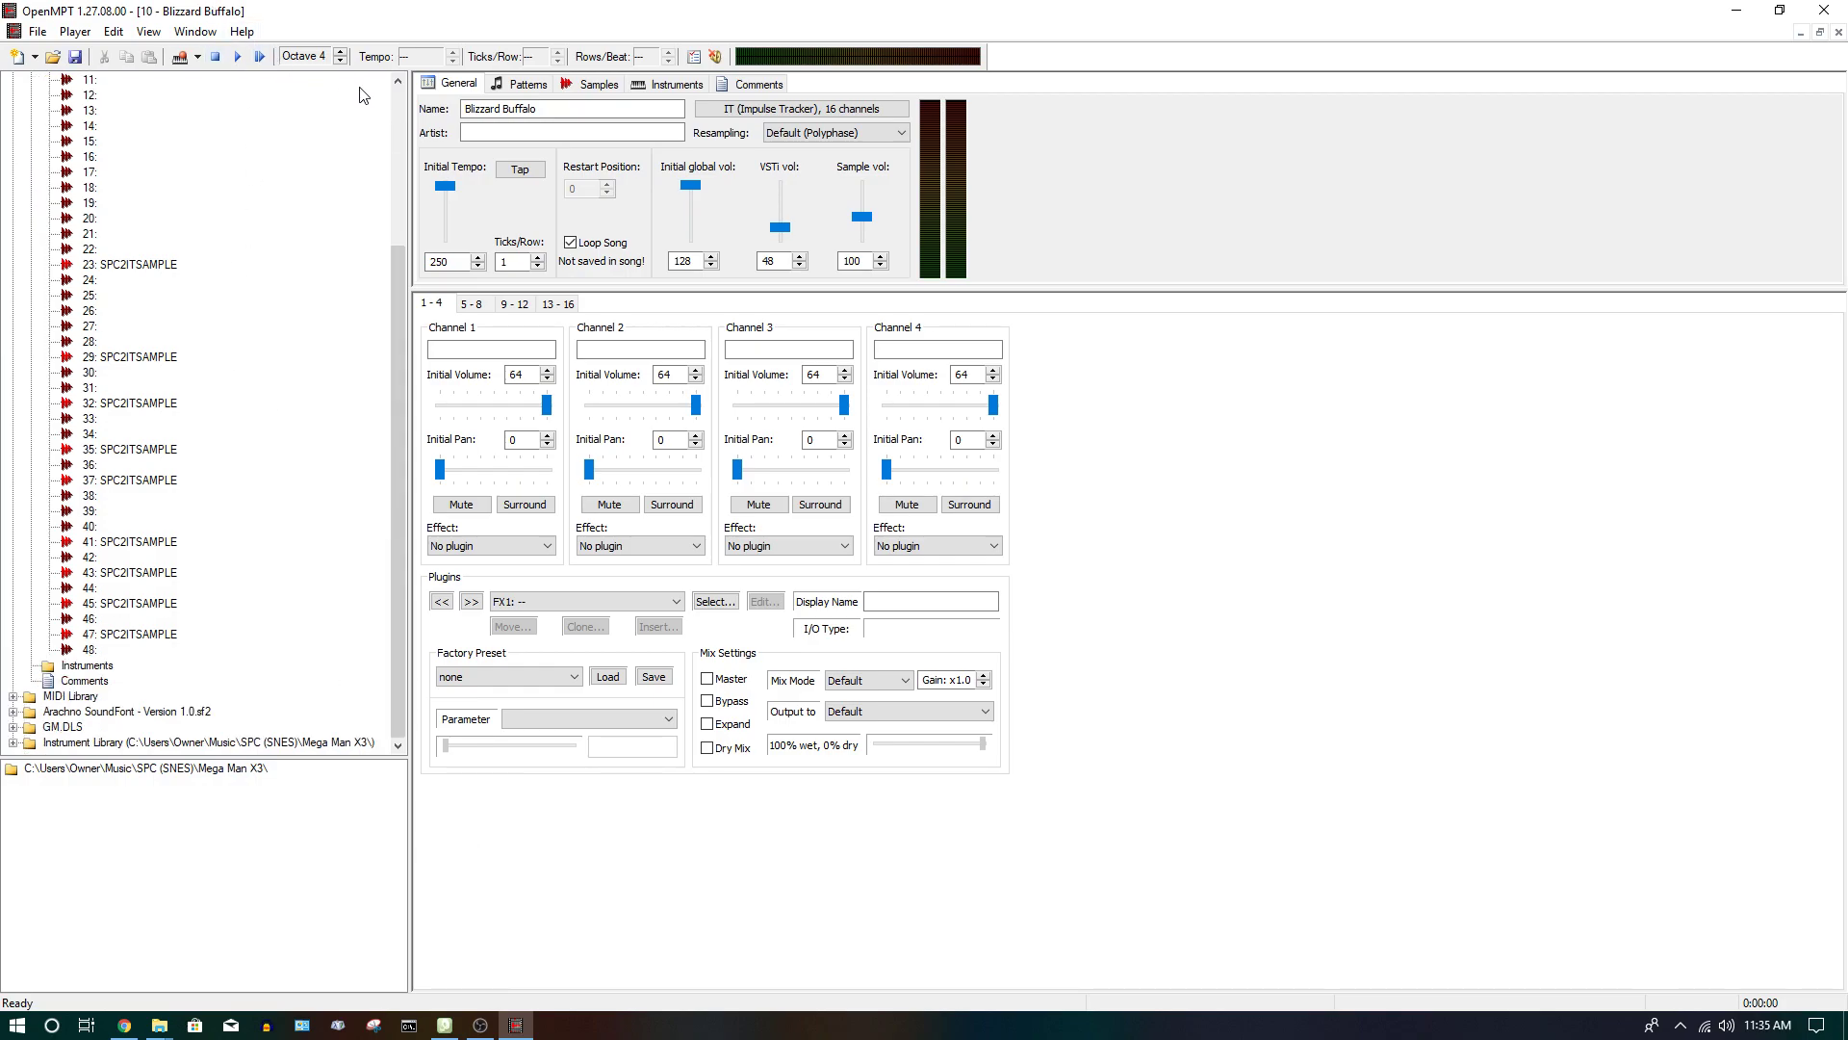
{"action": "left_click", "coordinate": [590, 84]}
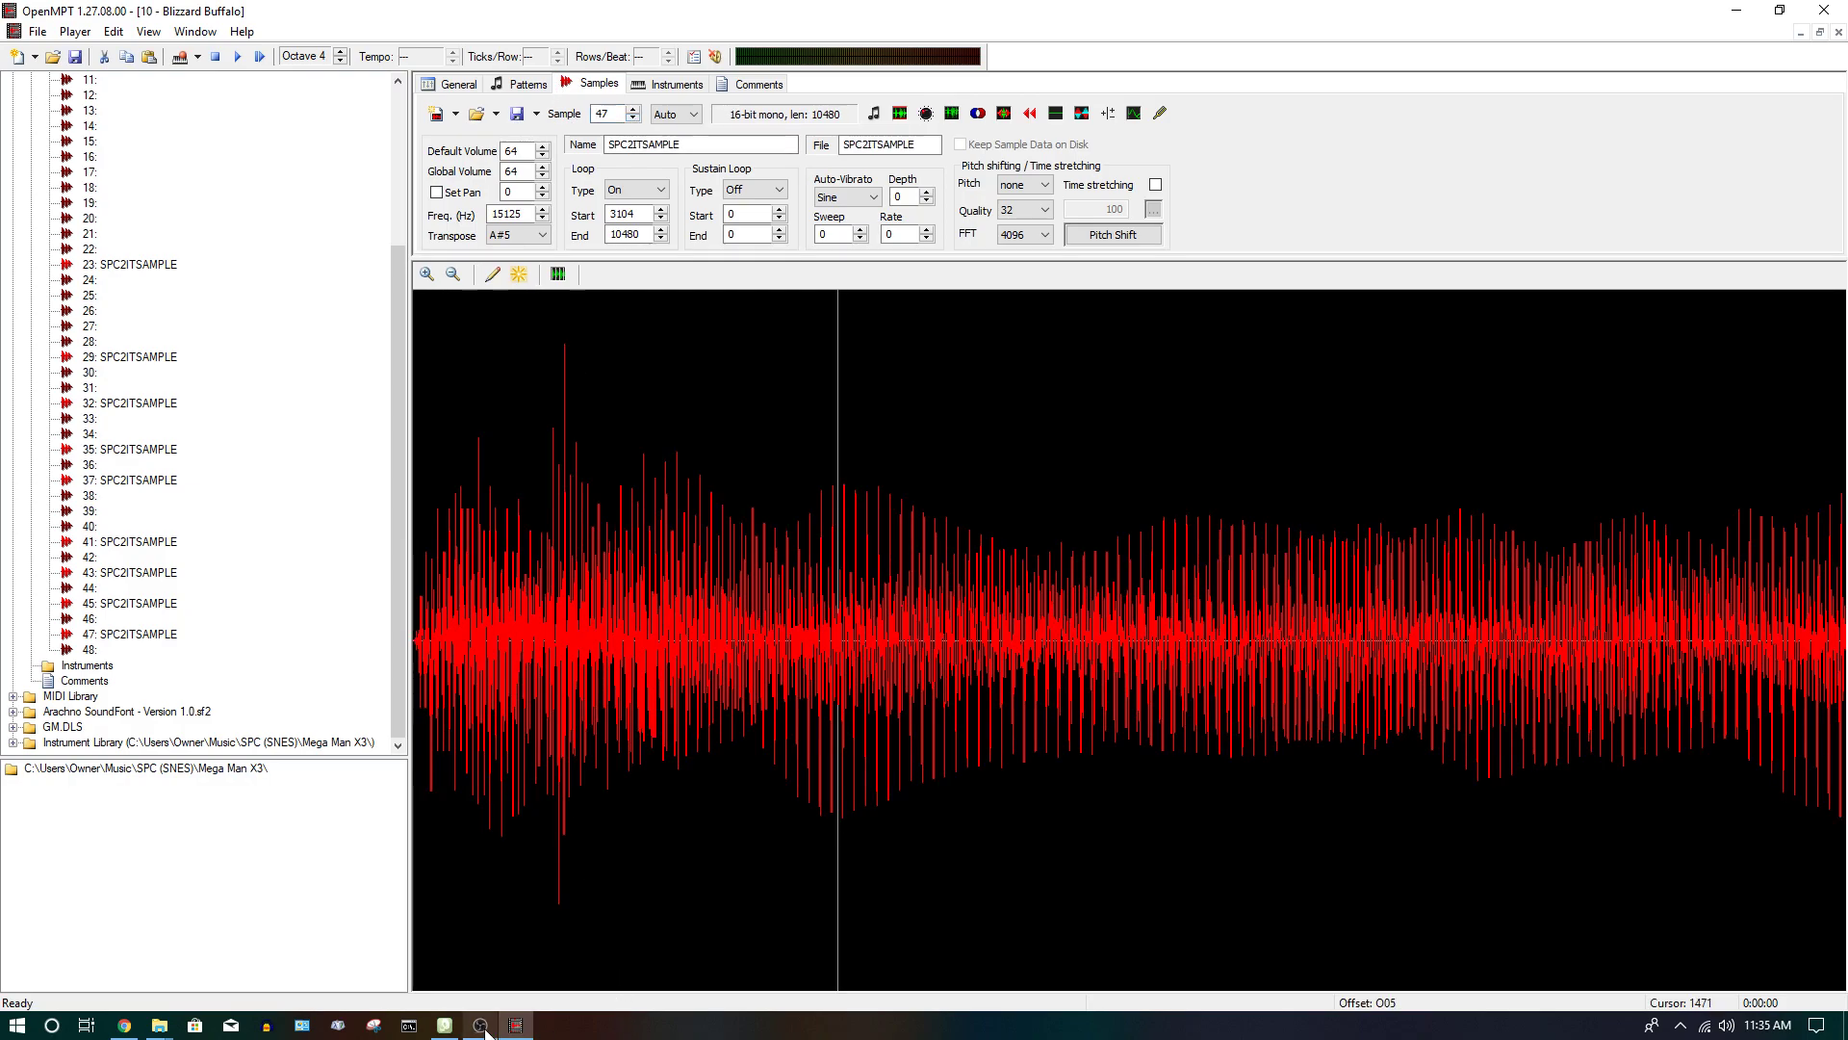
- Inspect sample 47, a 16-bit mono sample looping from 3104 to 10480
{"action": "left_click", "coordinate": [481, 1023]}
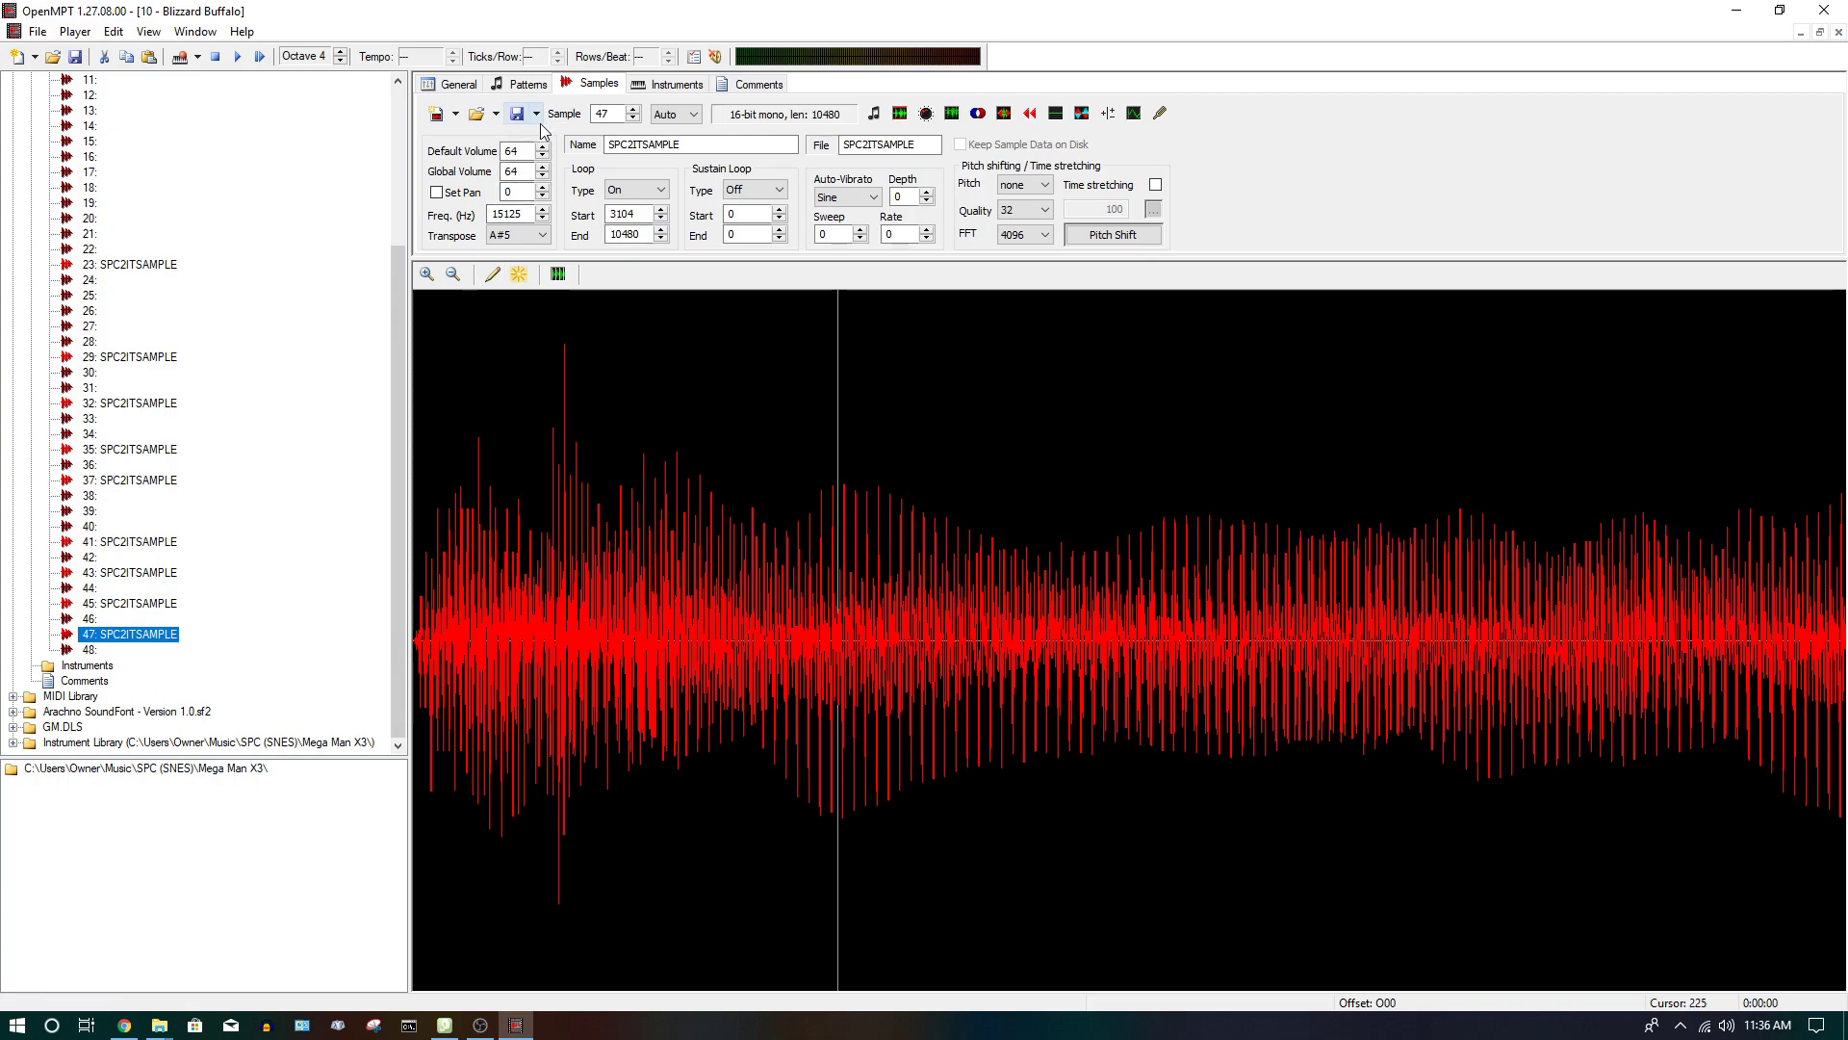
{"action": "mouse_move", "coordinate": [518, 113]}
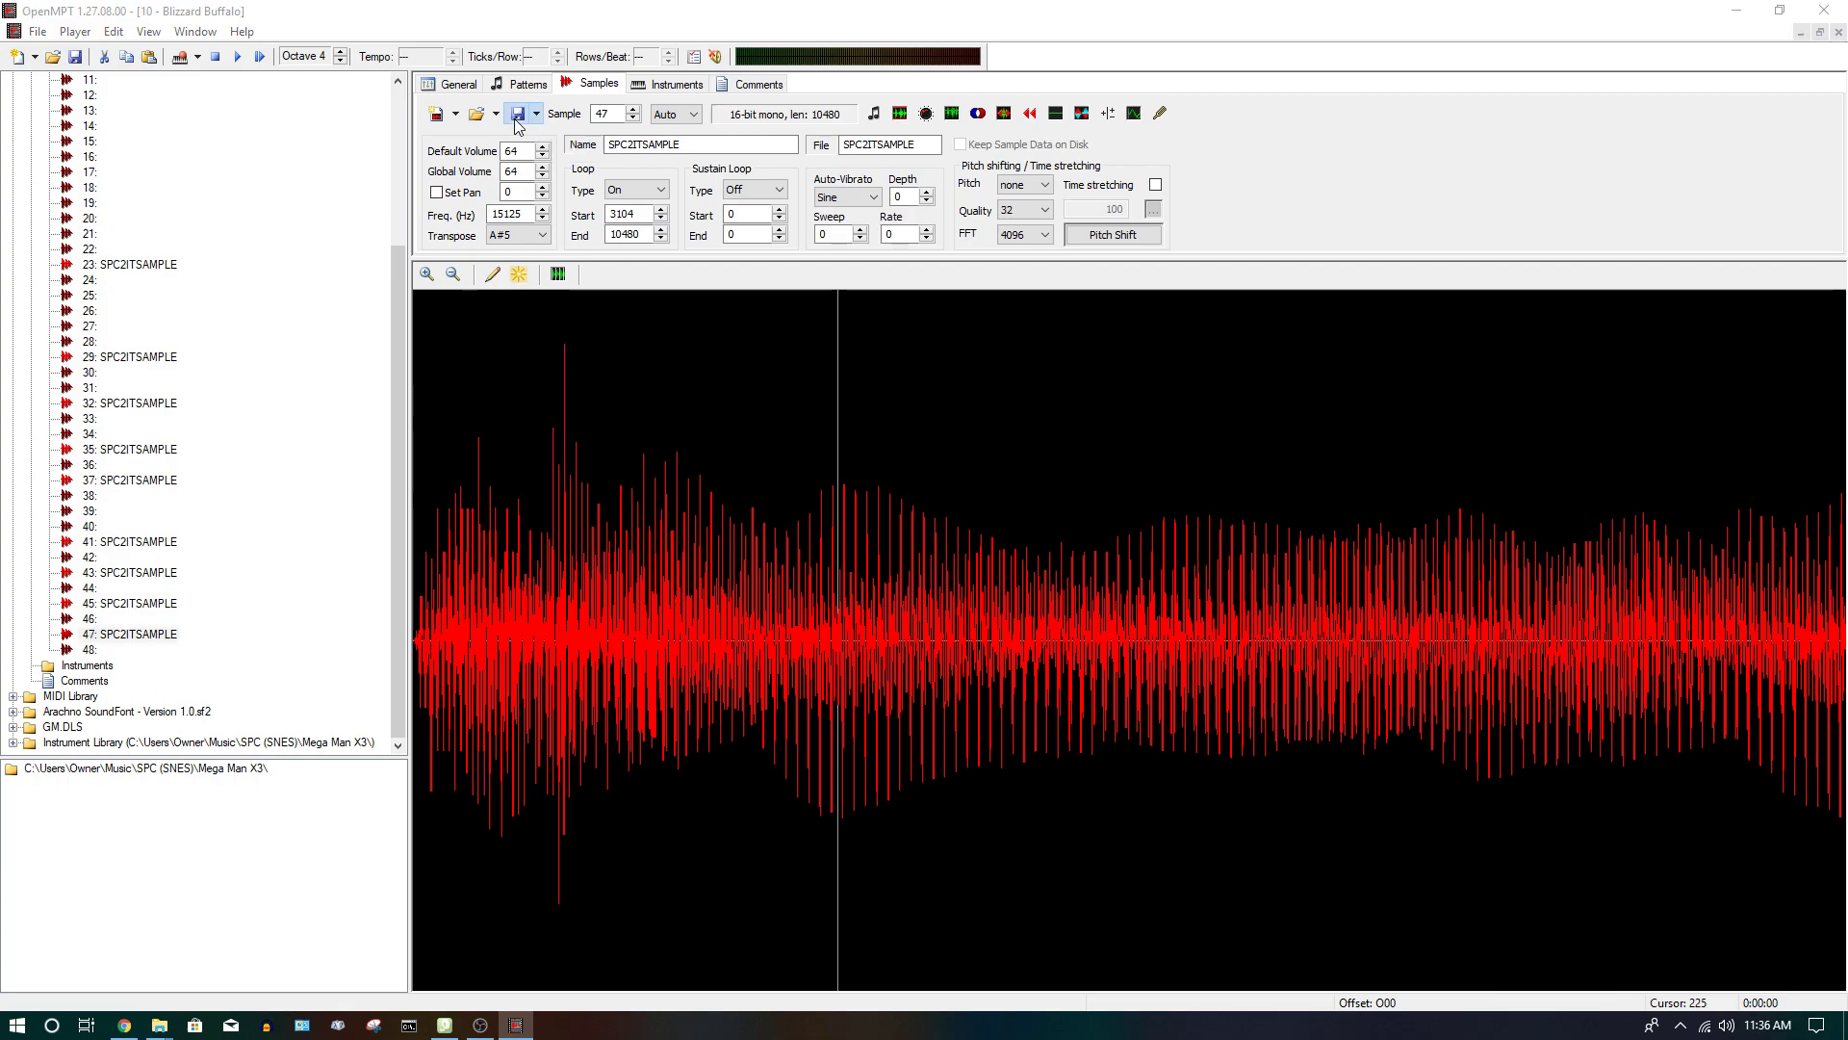
- Save sample 47 as a Wave file named 'organ' in Samples > SNES > Mega Man X3
{"action": "left_click", "coordinate": [516, 113]}
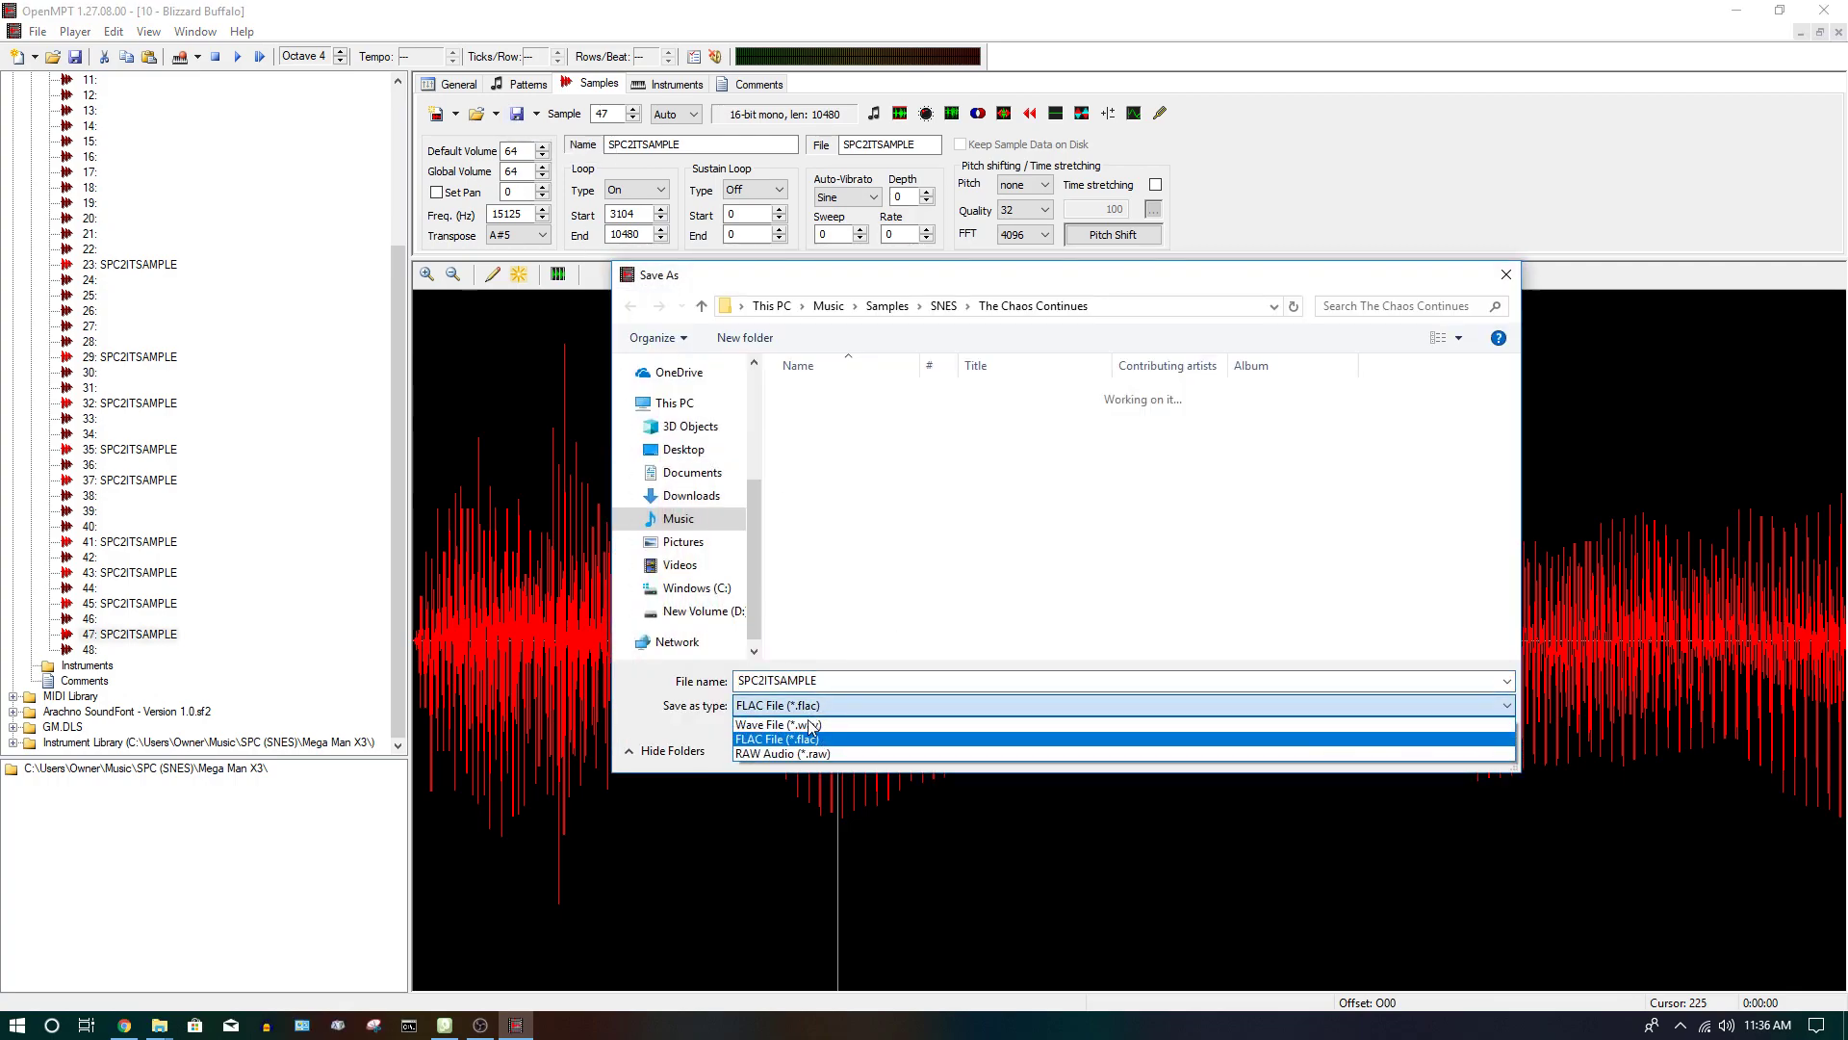
{"action": "left_click", "coordinate": [771, 724]}
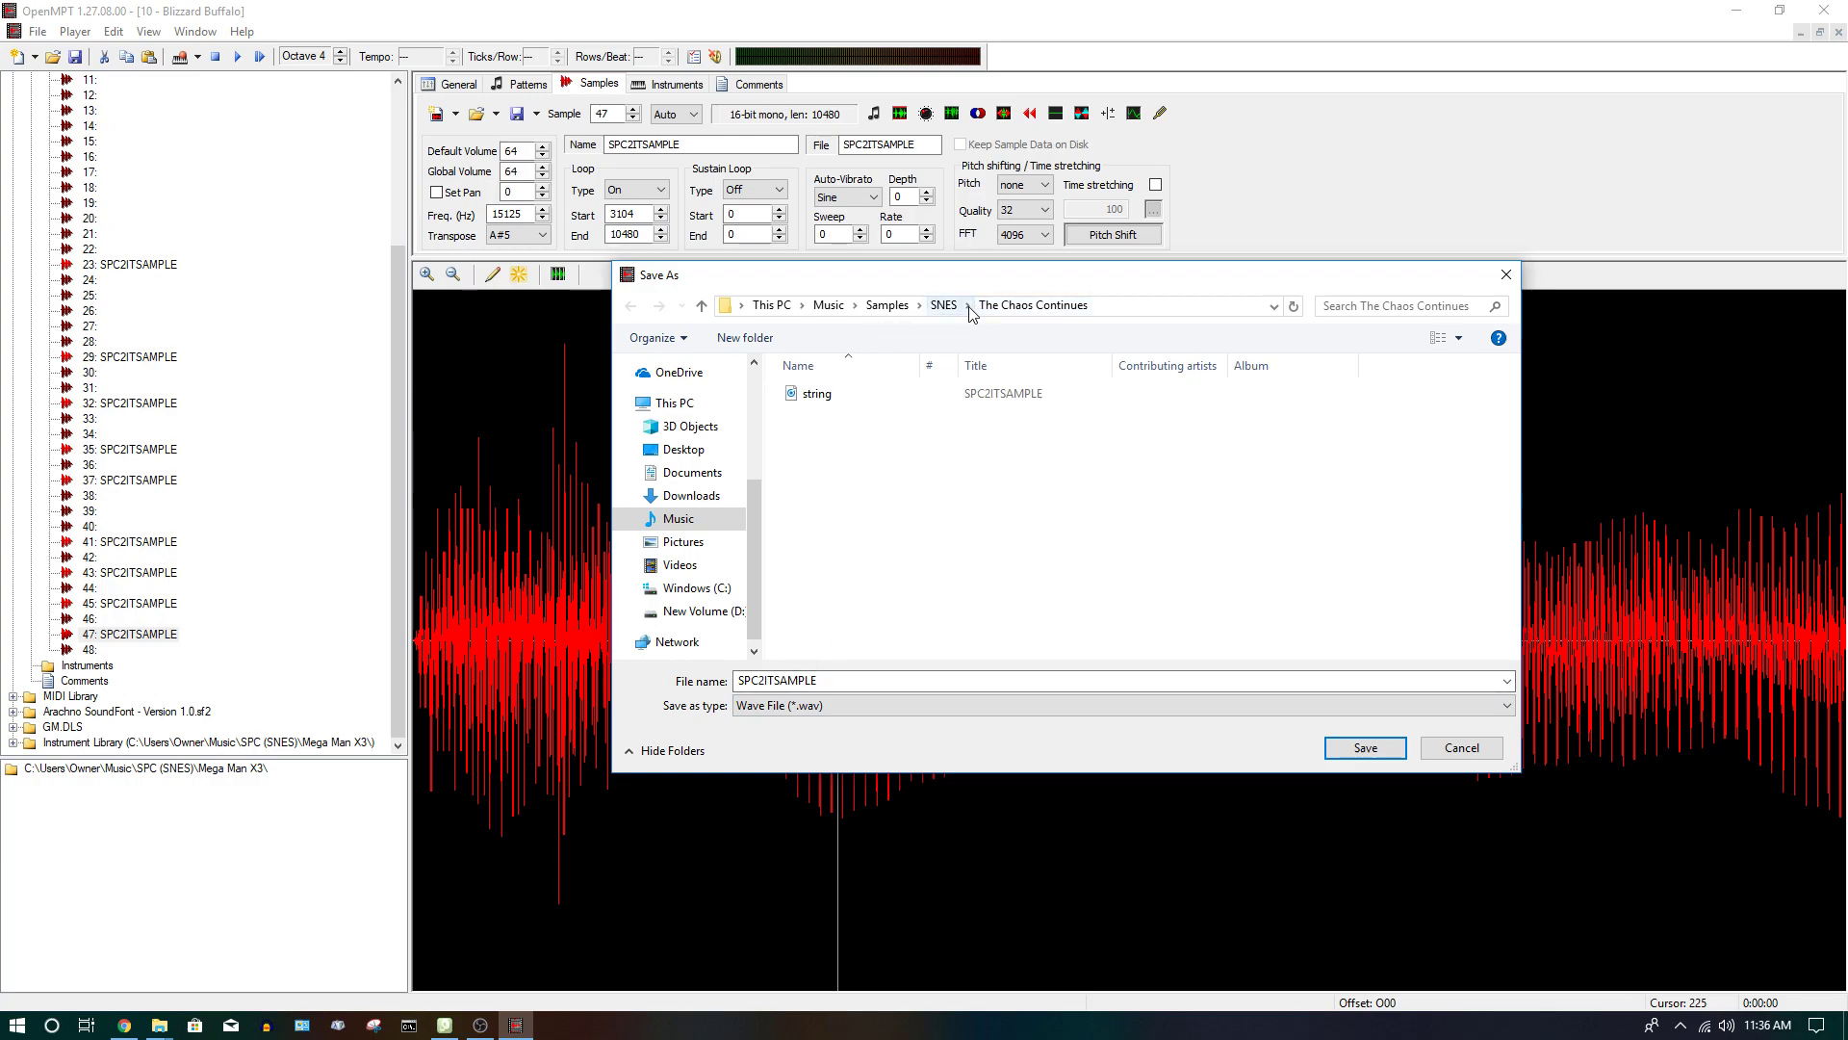
{"action": "left_click", "coordinate": [969, 305]}
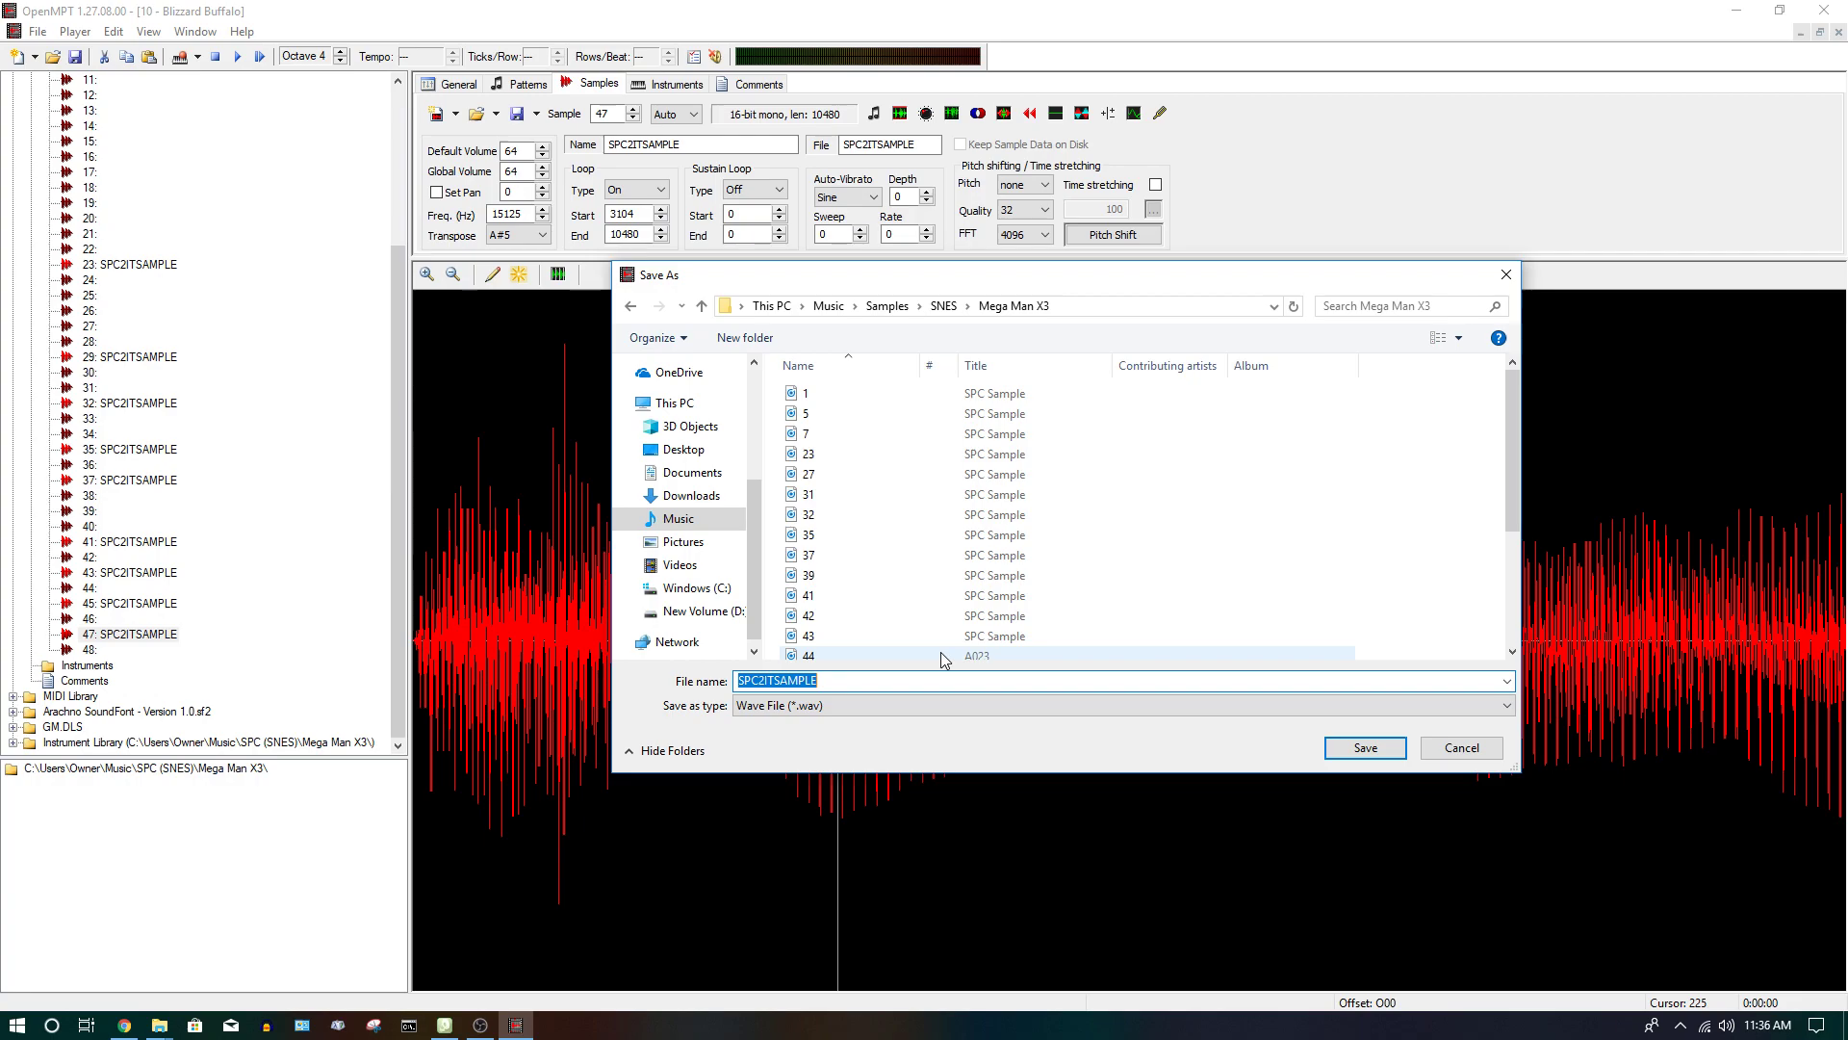
{"action": "type", "text": "organ"}
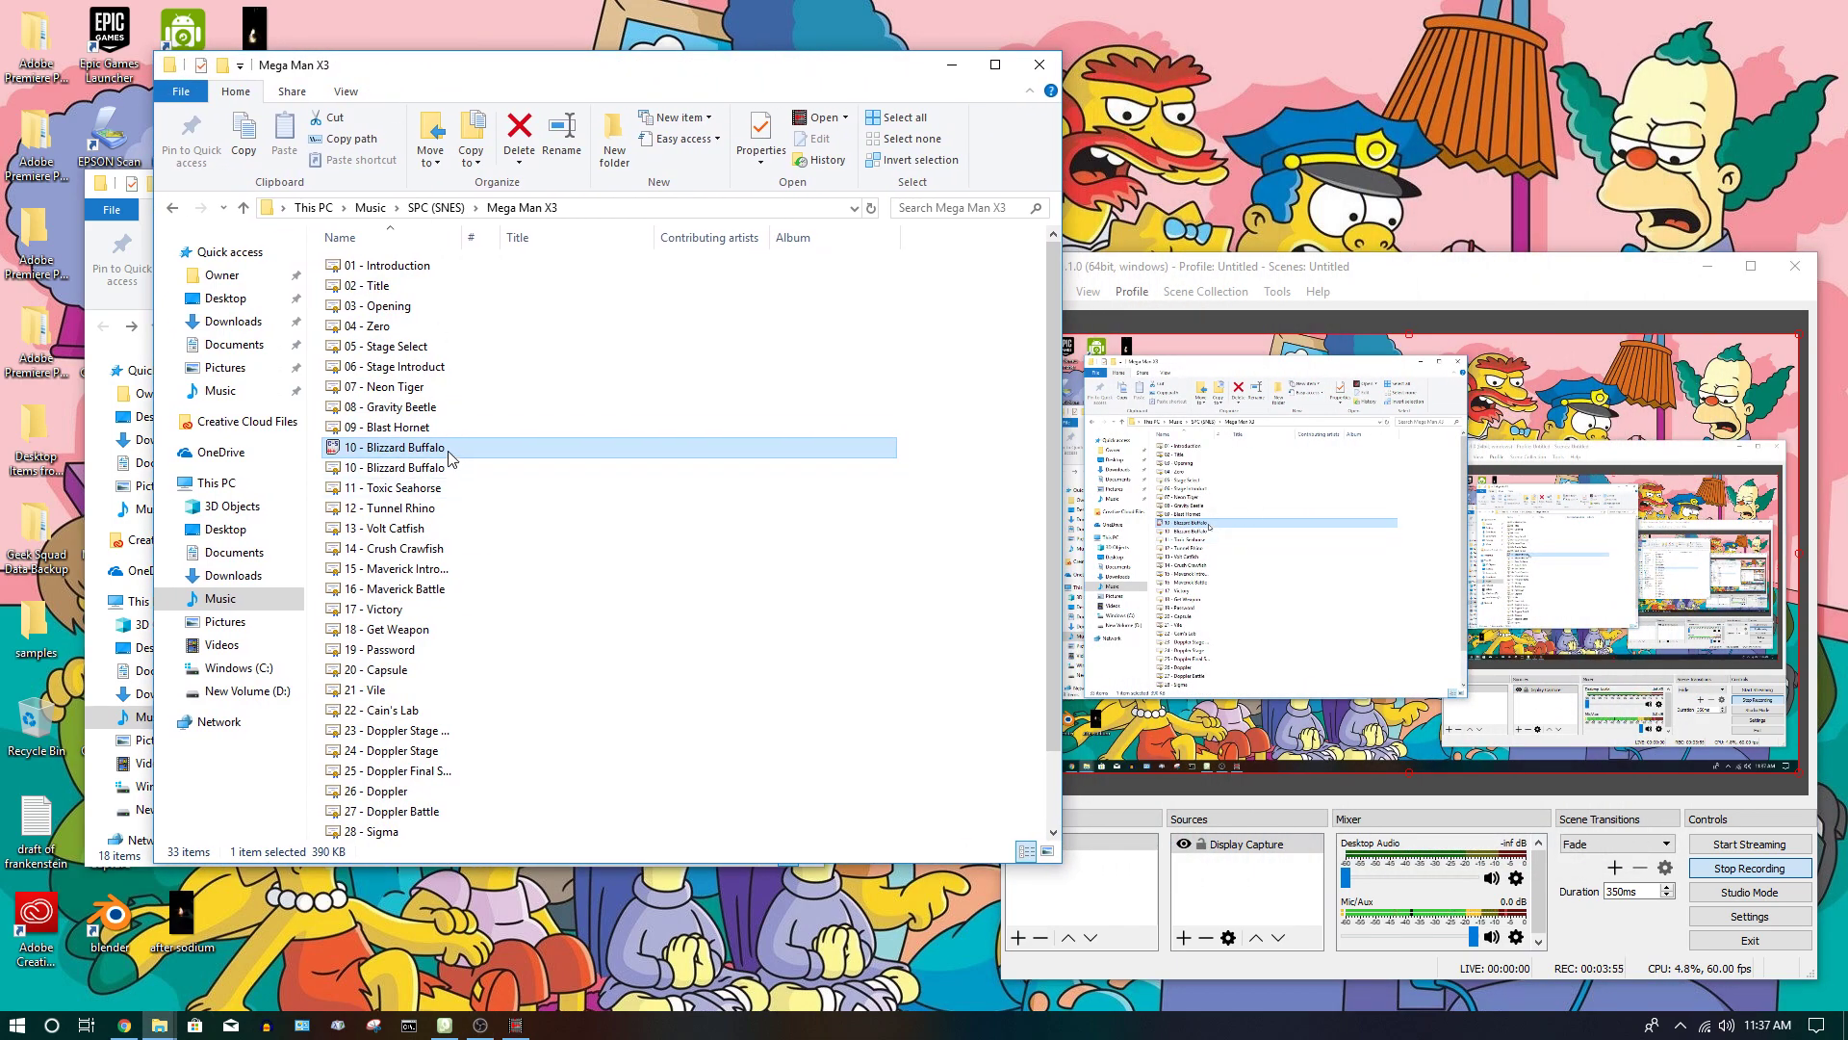
- Permanently delete '10 - Blizzard Buffalo' from the Mega Man X3 folder, confirming with Yes
{"action": "left_click", "coordinate": [518, 130]}
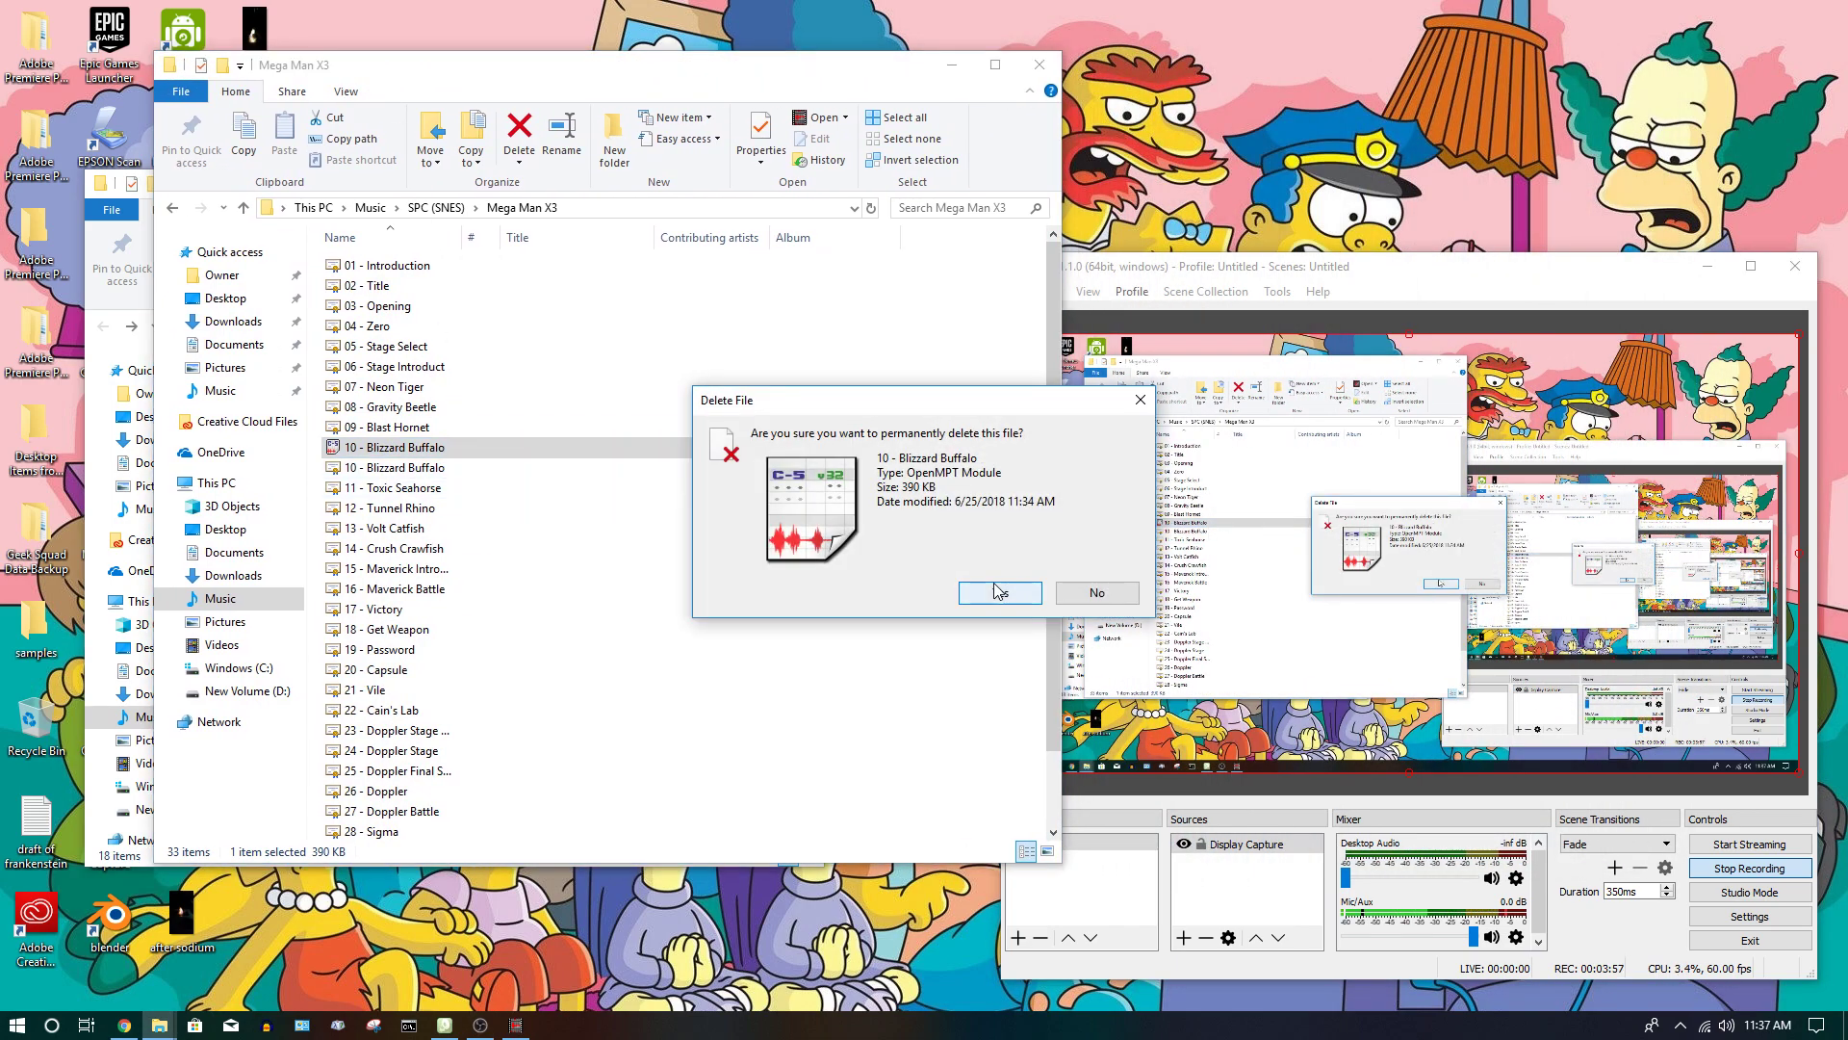
{"action": "left_click", "coordinate": [999, 592]}
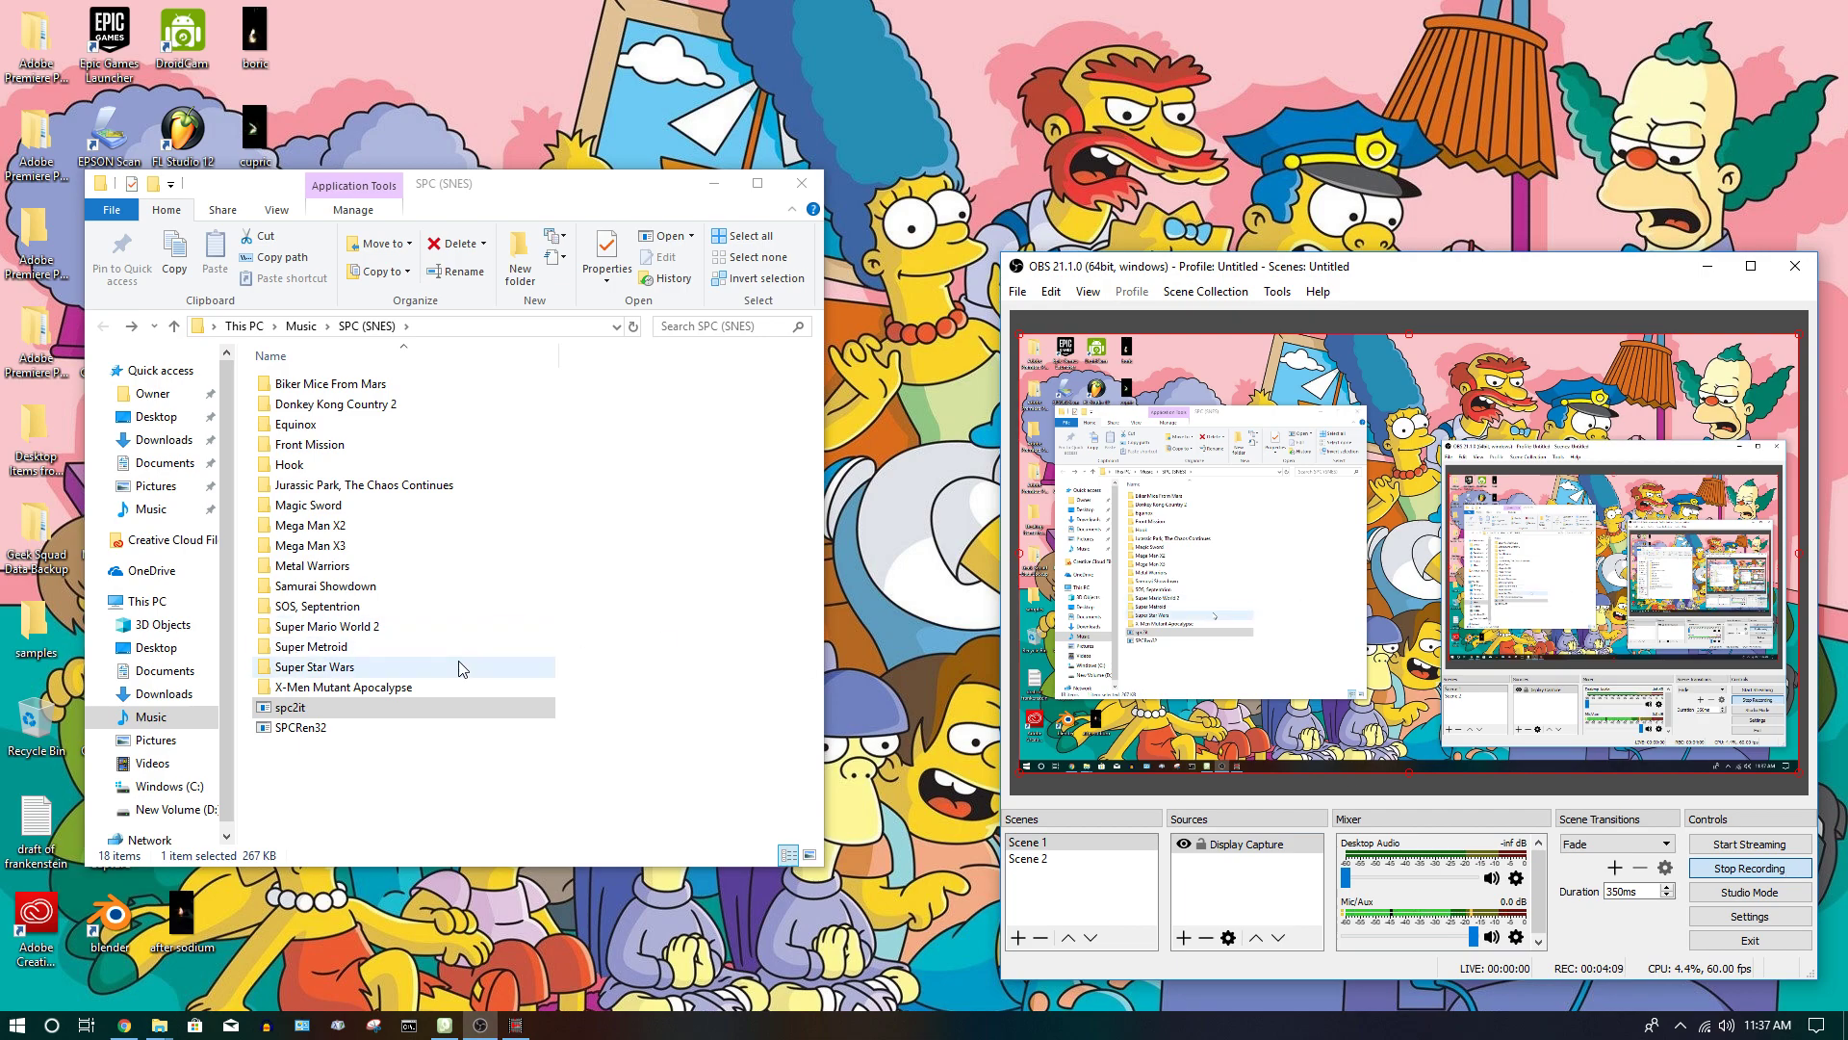
{"action": "mouse_move", "coordinate": [510, 634]}
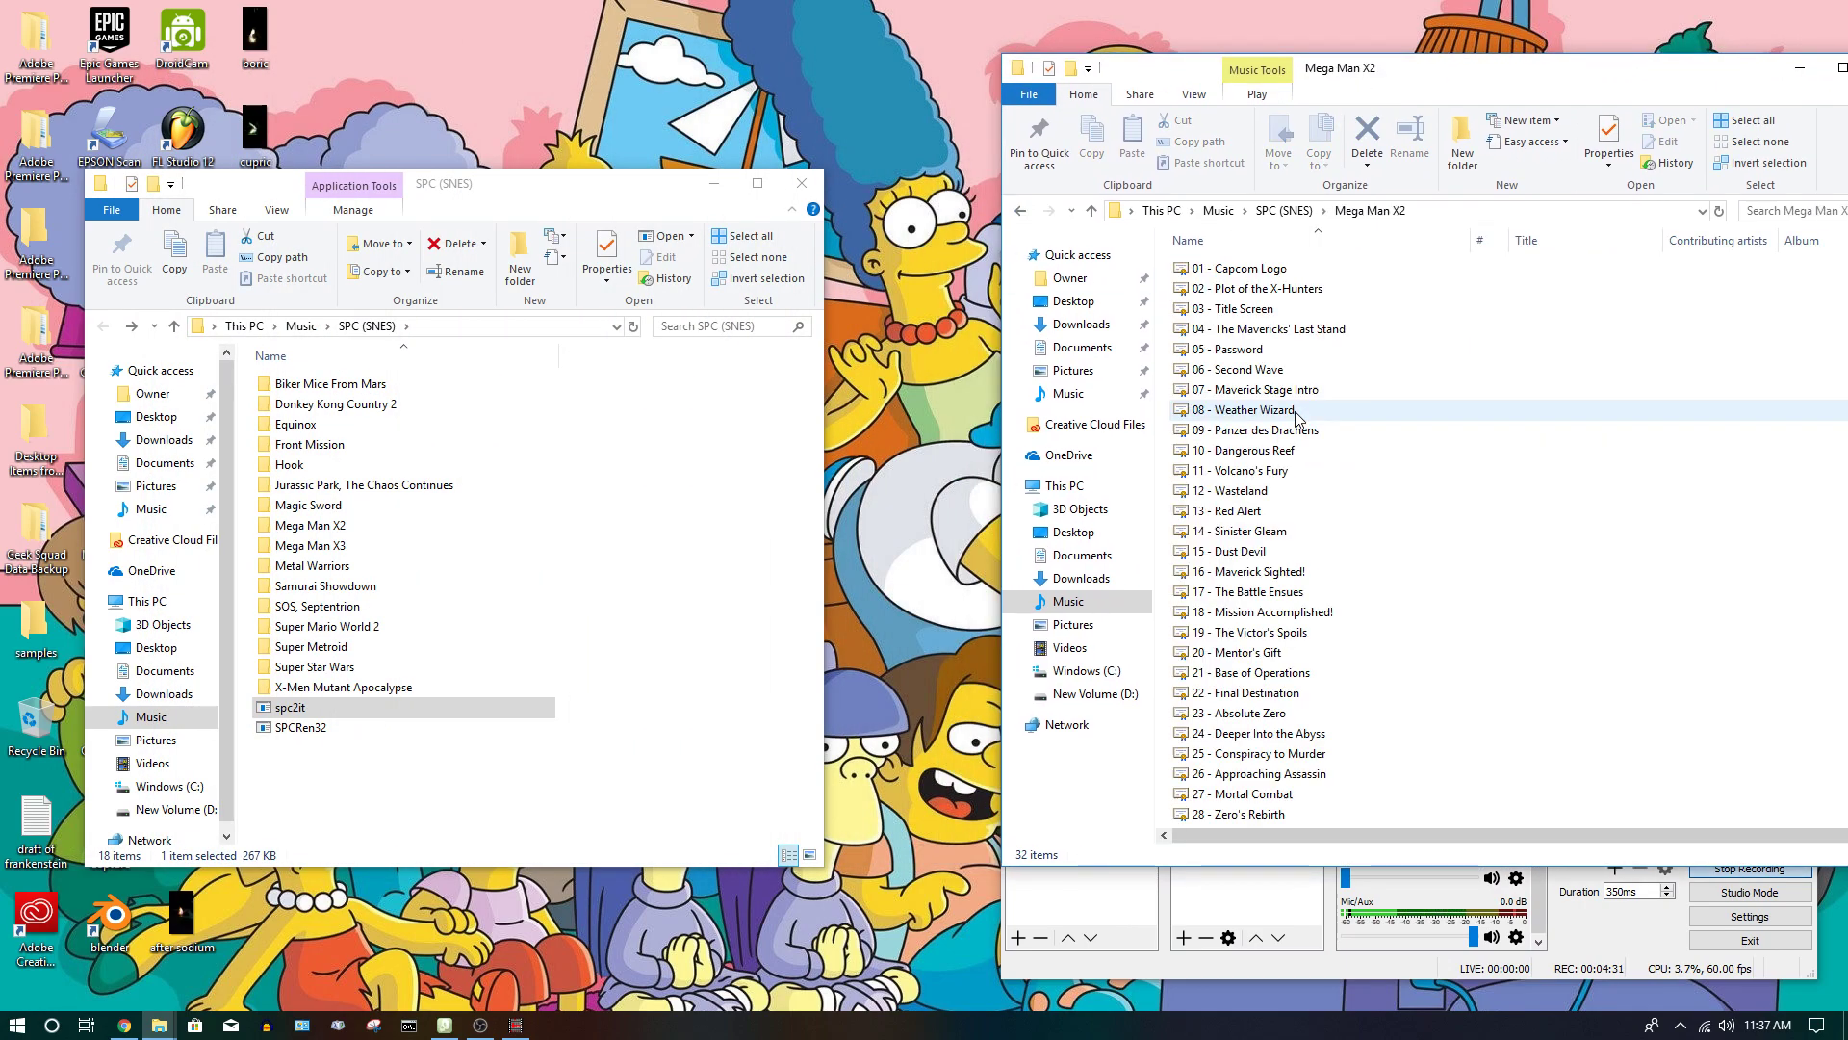
- Launch SPC Renamer 3.2 (SPCRen32) from the SPC (SNES) folder
{"action": "double_click", "coordinate": [301, 727]}
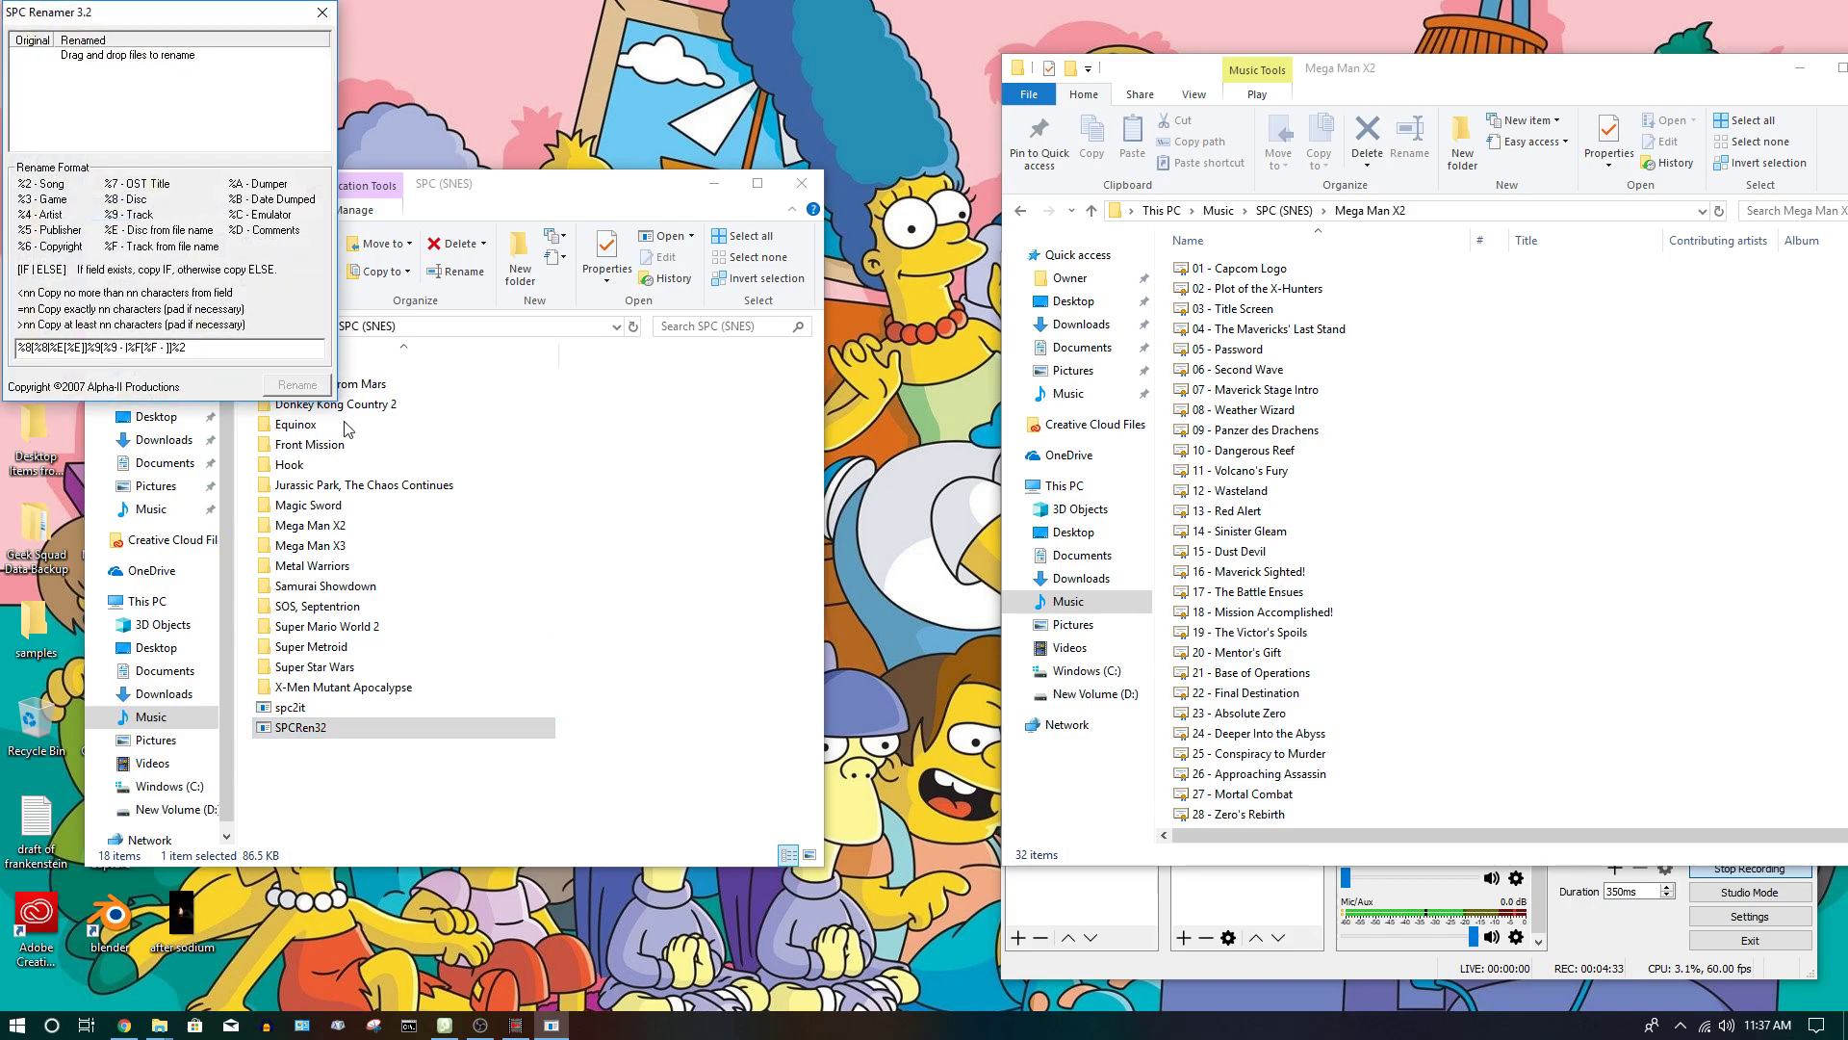